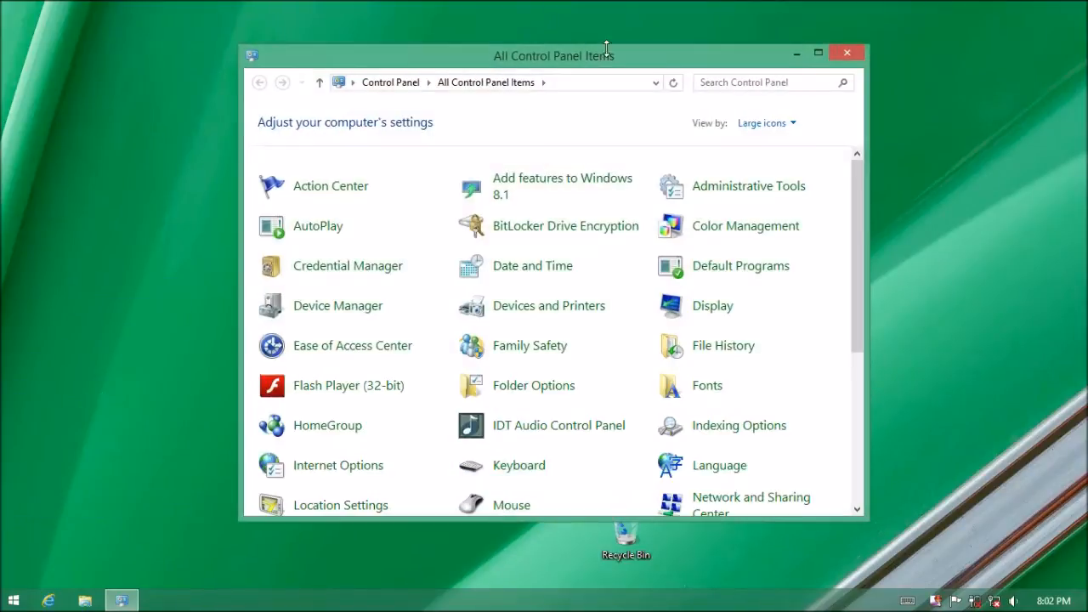
Step: Open Windows Update and confirm updates install automatically with none available
{"action": "scroll", "scroll_direction": "down", "scroll_amount": 3}
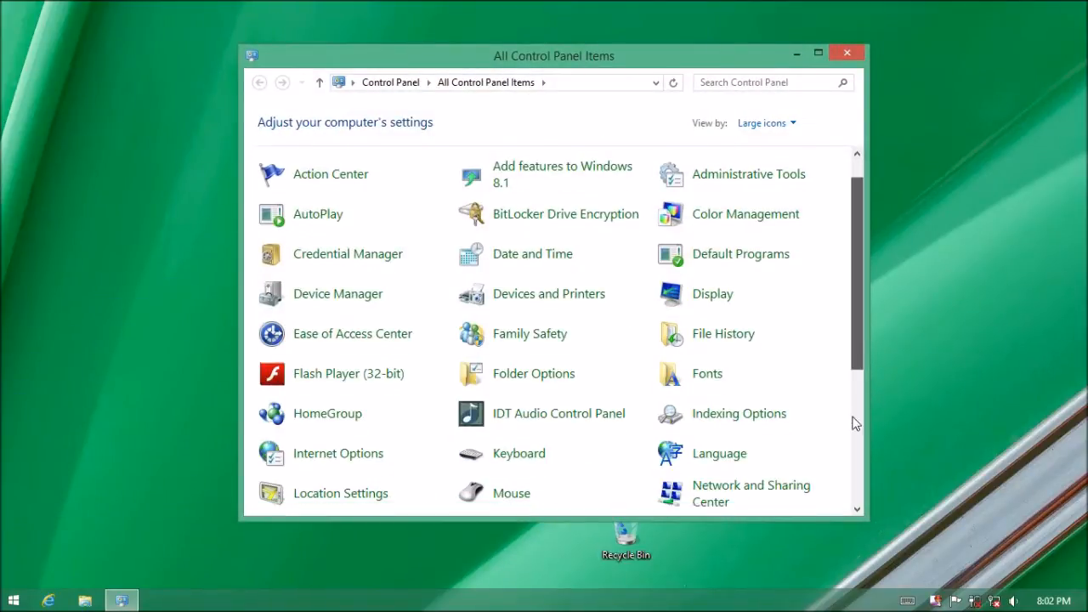
{"action": "scroll", "scroll_direction": "down", "scroll_amount": 3}
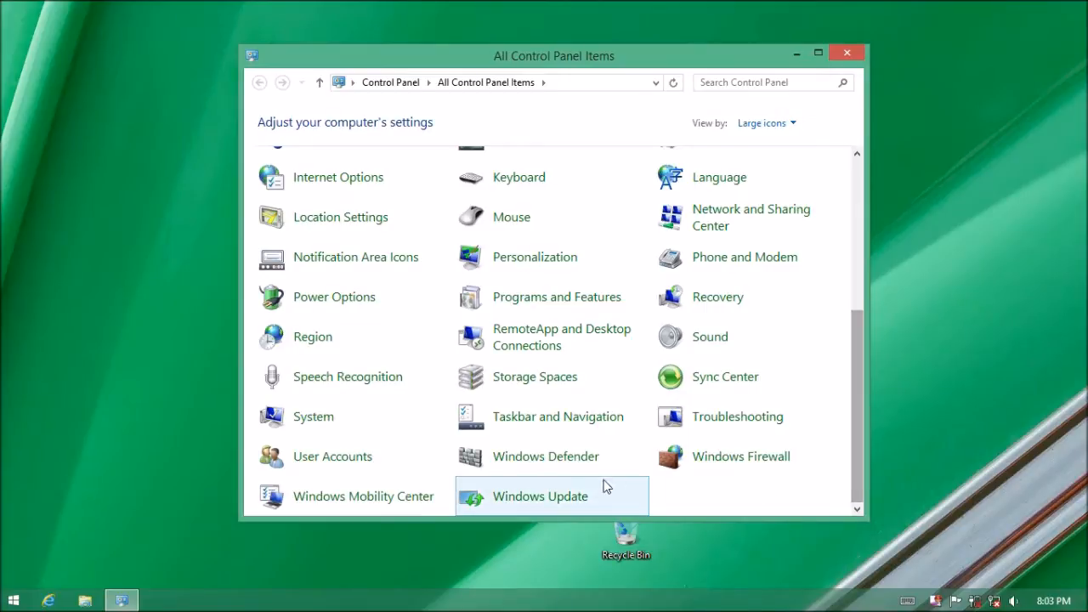
{"action": "left_click", "coordinate": [540, 496]}
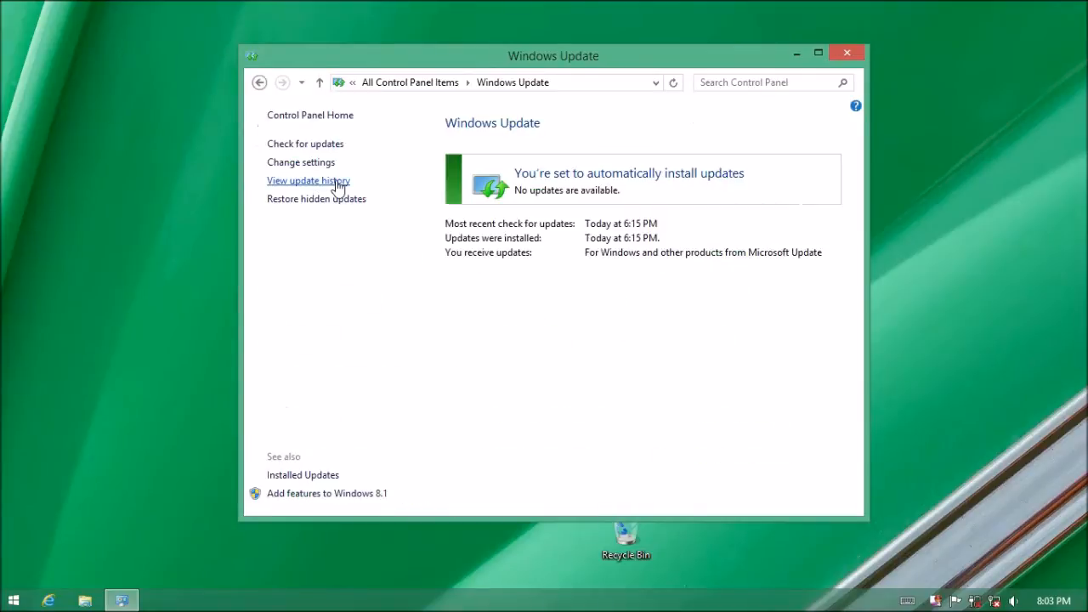
{"action": "mouse_move", "coordinate": [669, 316]}
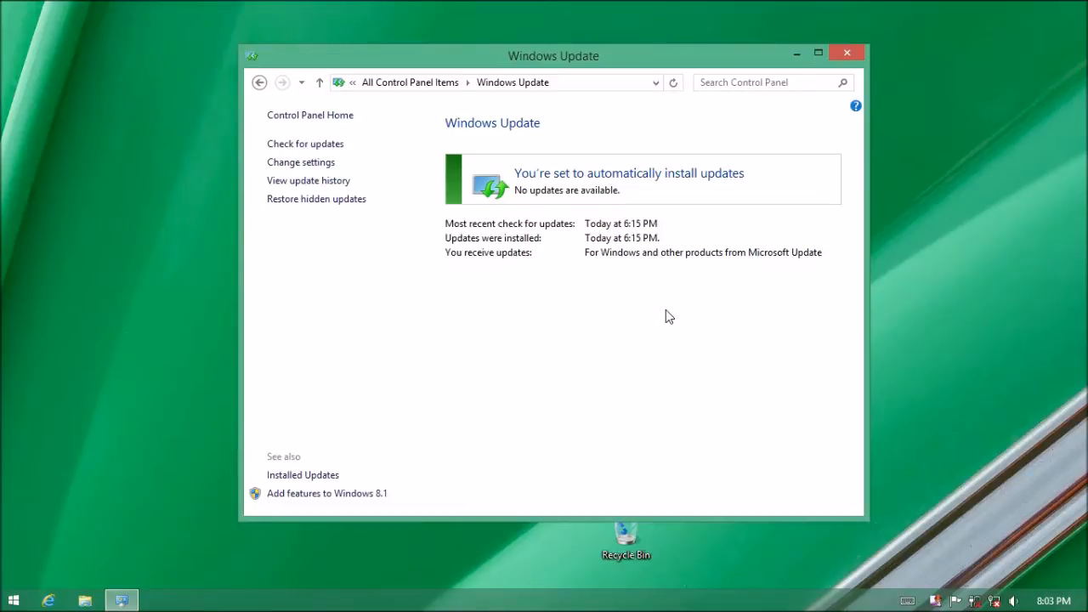
{"action": "mouse_move", "coordinate": [769, 287]}
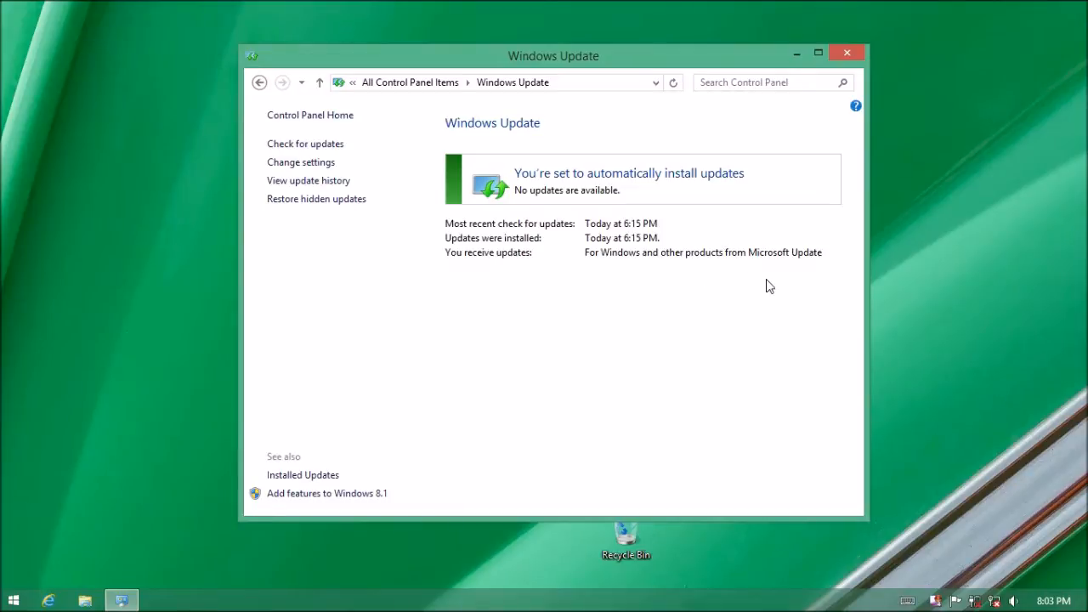
{"action": "mouse_move", "coordinate": [805, 274]}
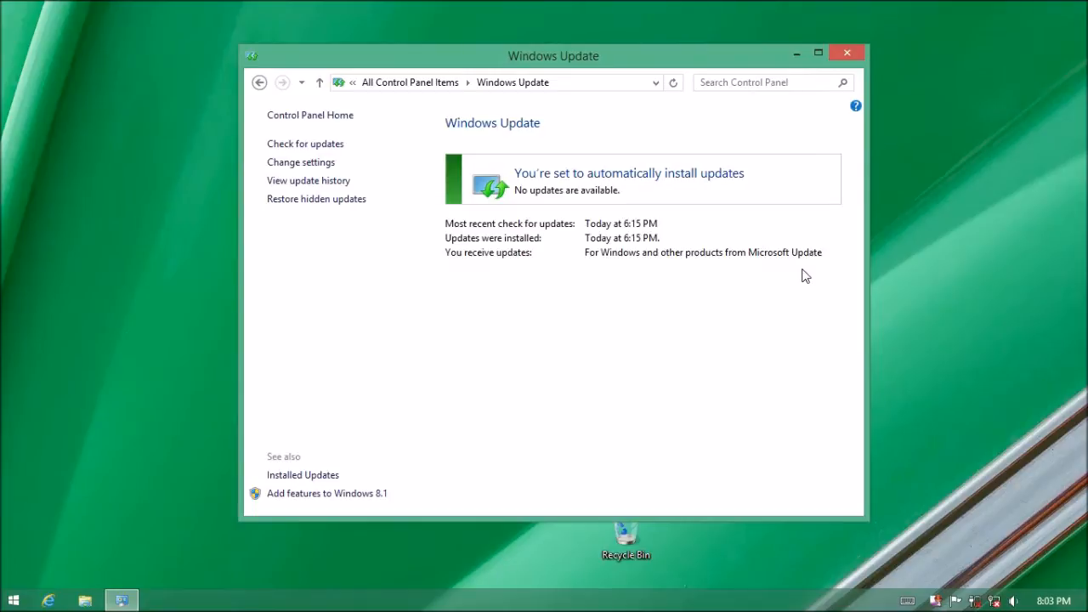
{"action": "mouse_move", "coordinate": [706, 270]}
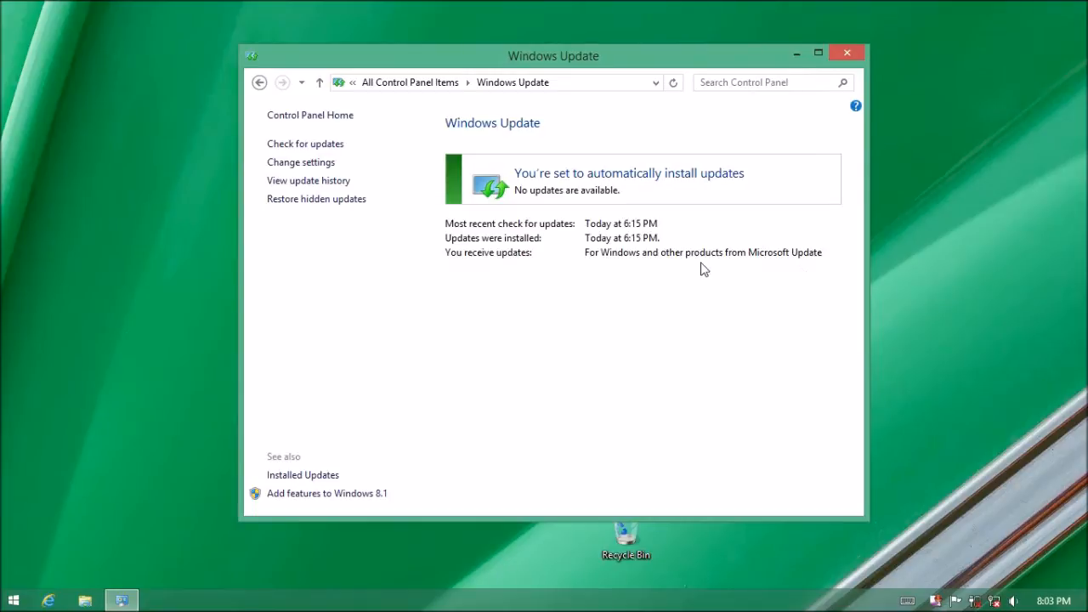
{"action": "mouse_move", "coordinate": [701, 269]}
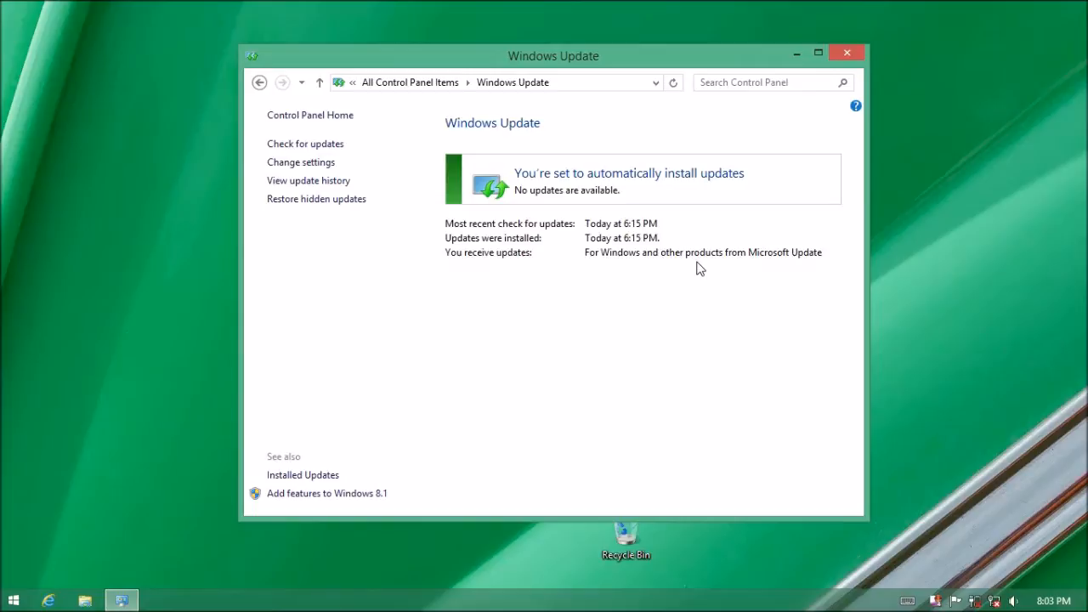
{"action": "mouse_move", "coordinate": [414, 79]}
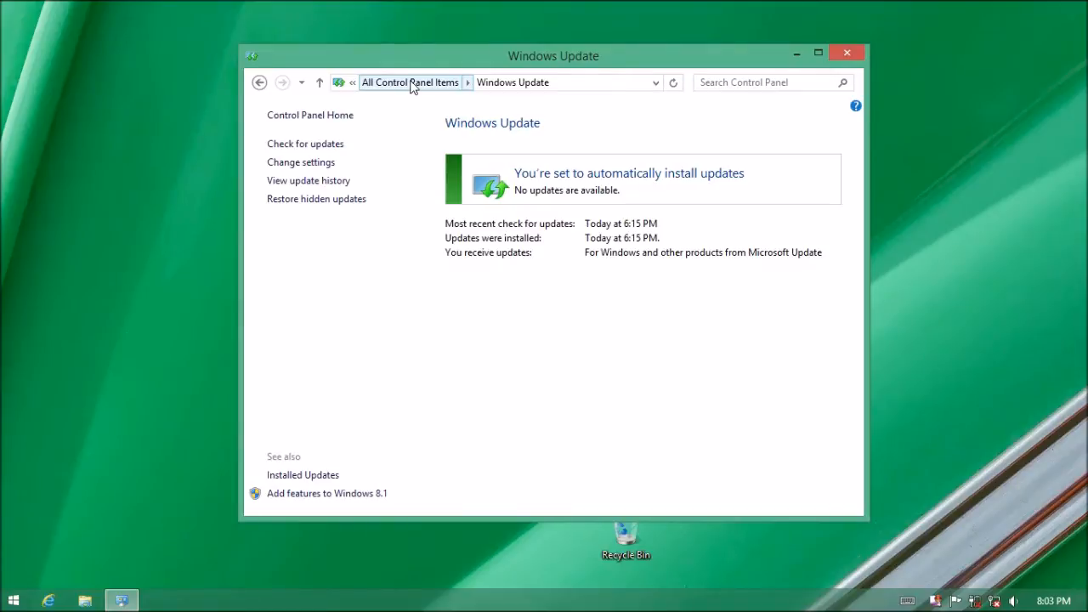
Step: Return to All Control Panel Items and open Internet Options
{"action": "left_click", "coordinate": [410, 82]}
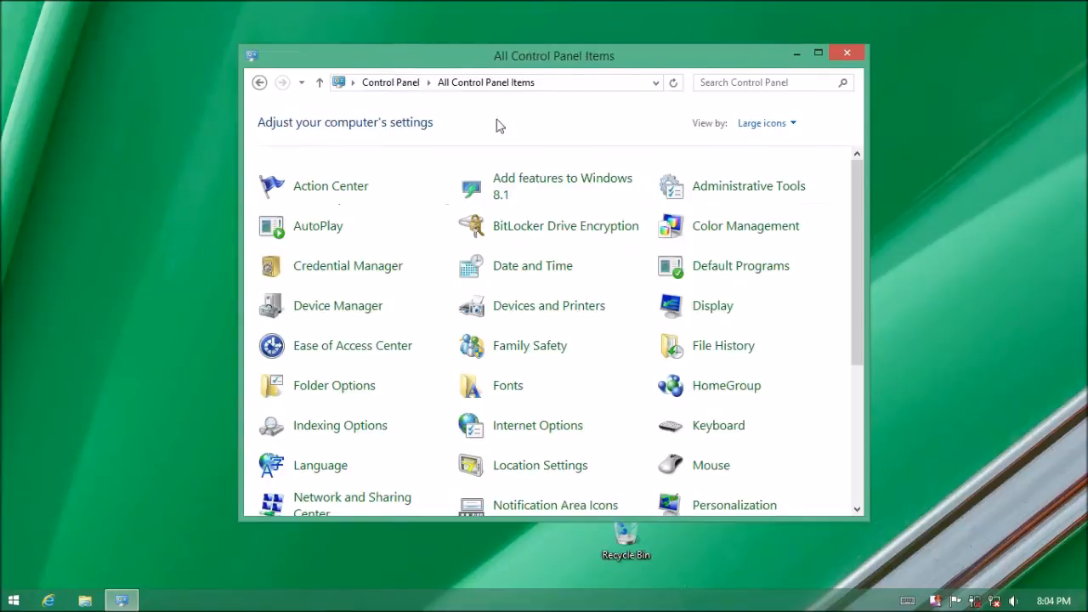
{"action": "scroll", "scroll_direction": "down", "scroll_amount": 3}
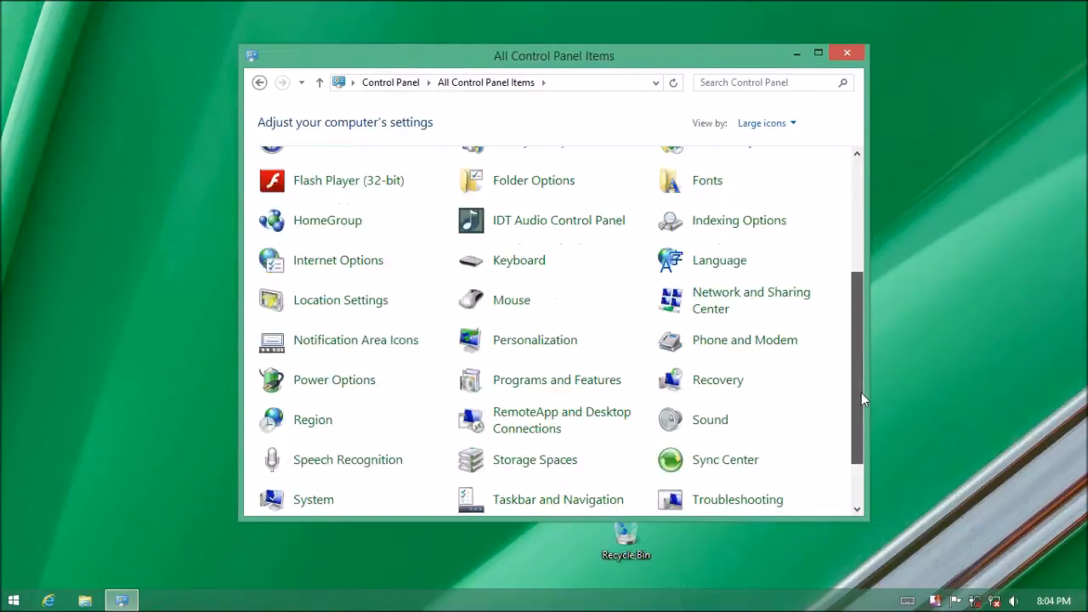
{"action": "scroll", "scroll_direction": "up", "scroll_amount": 3}
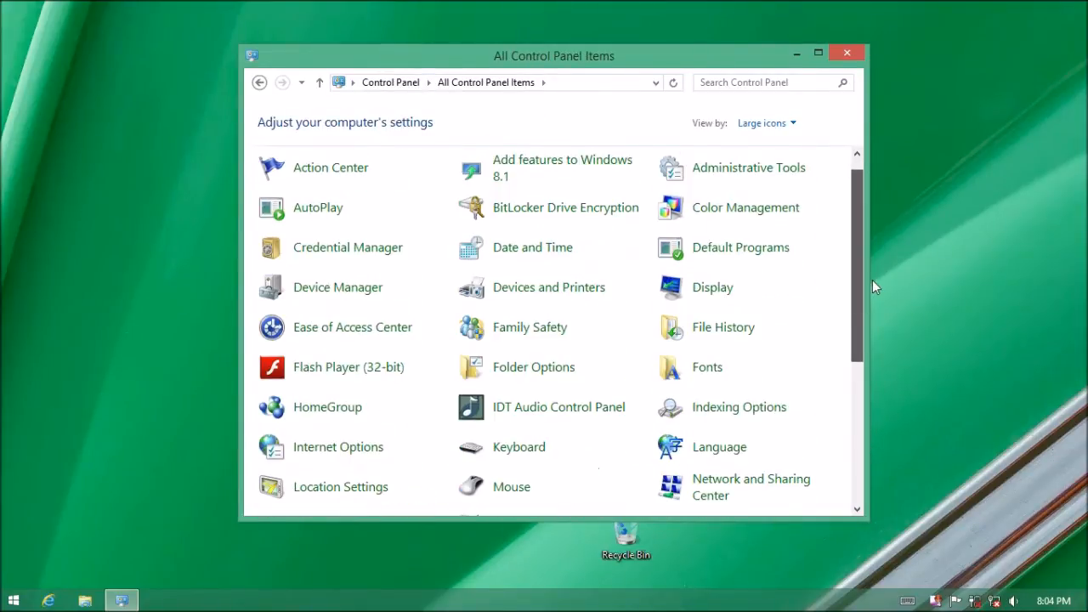
{"action": "mouse_move", "coordinate": [740, 247]}
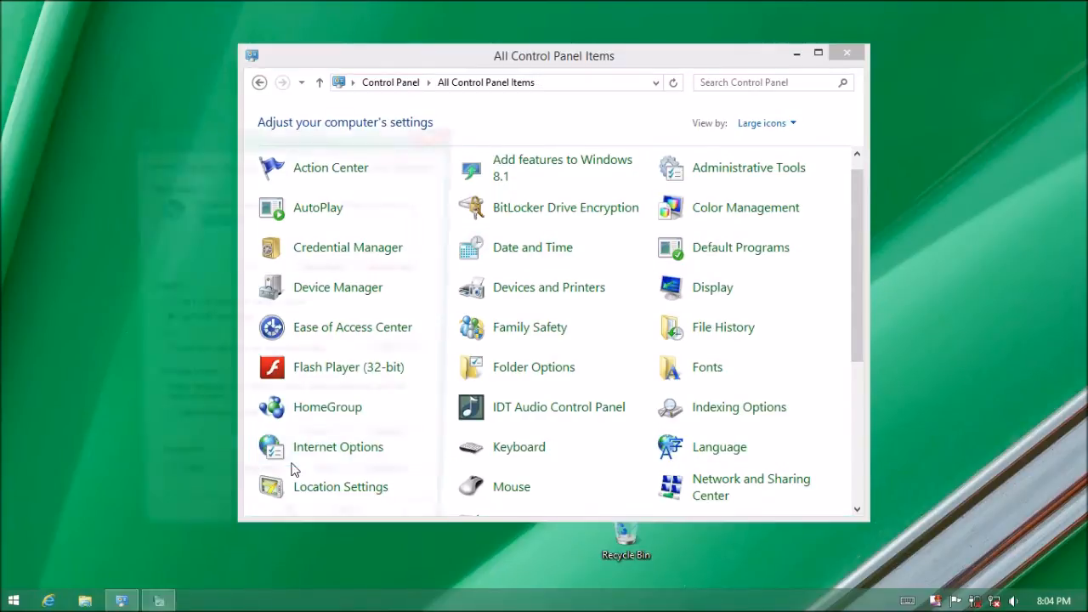
{"action": "left_click", "coordinate": [338, 447]}
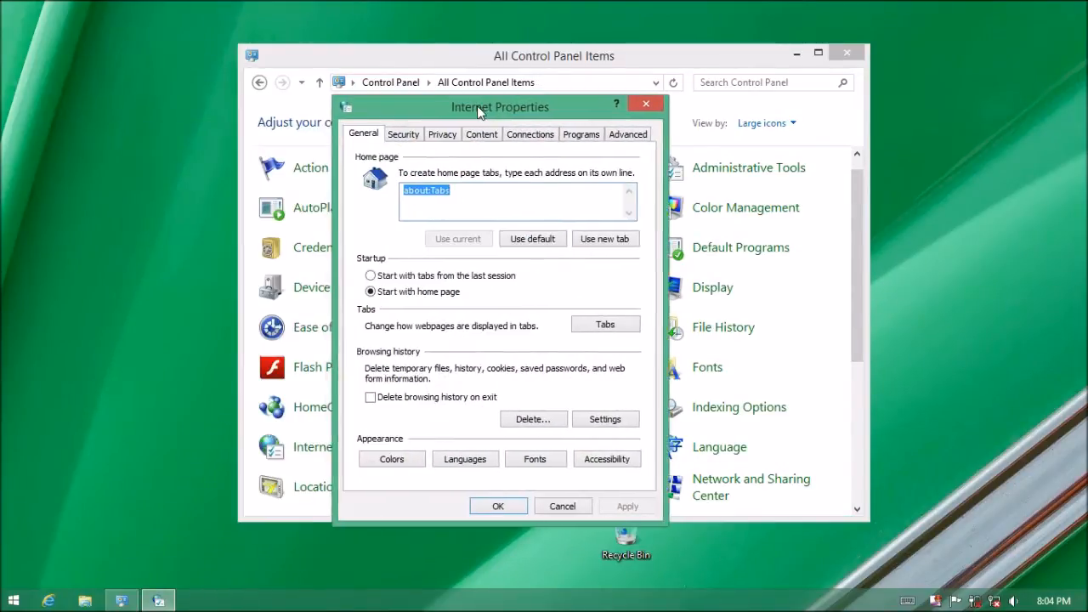
Step: Shift the Internet Properties dialog slightly to the right
{"action": "left_click_drag", "start_coordinate": [500, 106], "coordinate": [569, 65]}
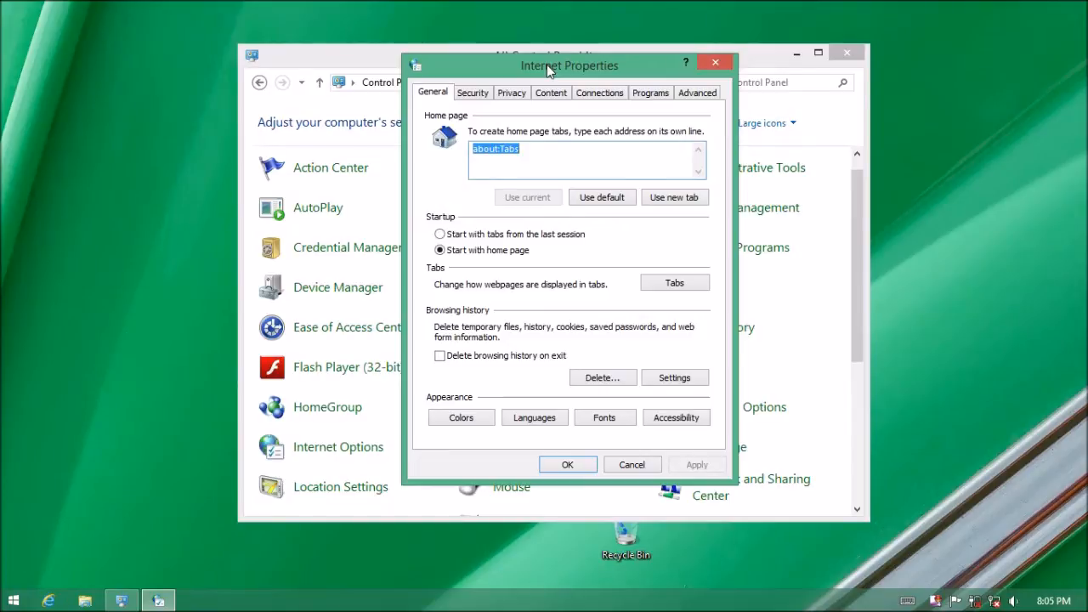
{"action": "mouse_move", "coordinate": [523, 81]}
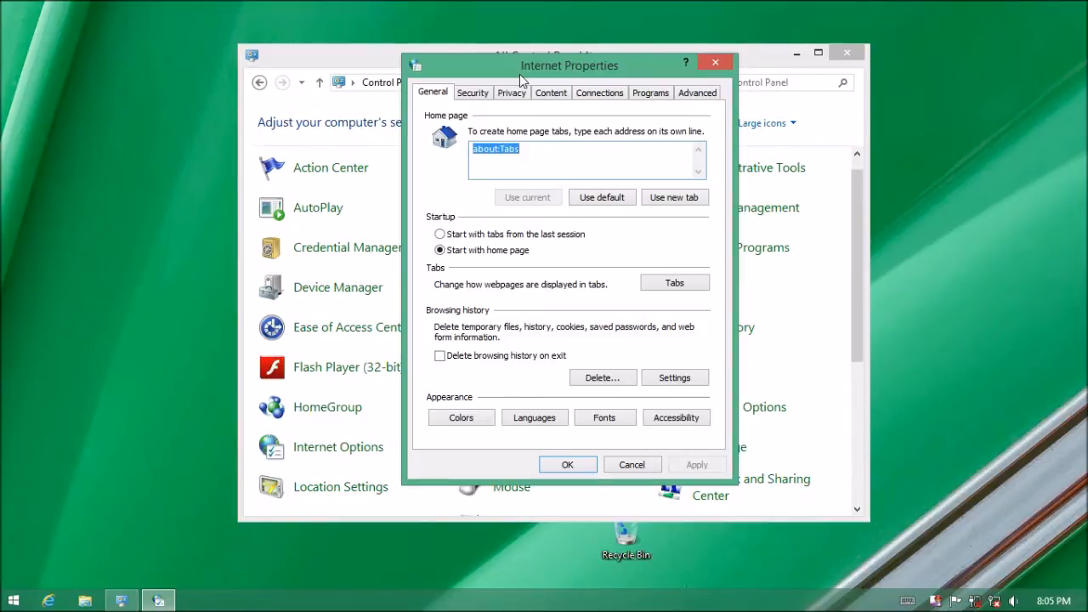
{"action": "mouse_move", "coordinate": [504, 117]}
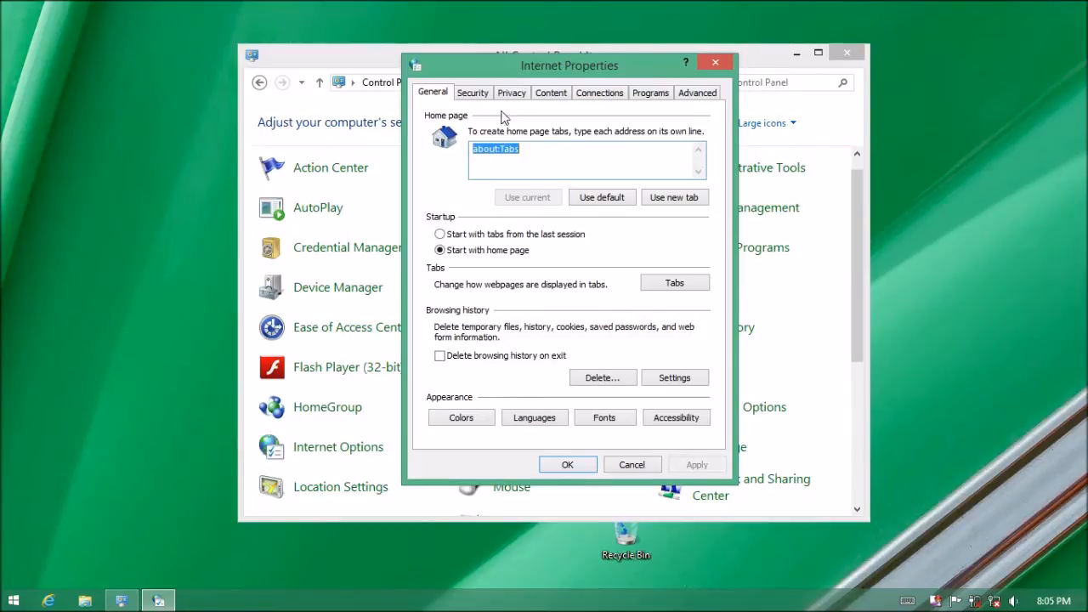
{"action": "mouse_move", "coordinate": [587, 338]}
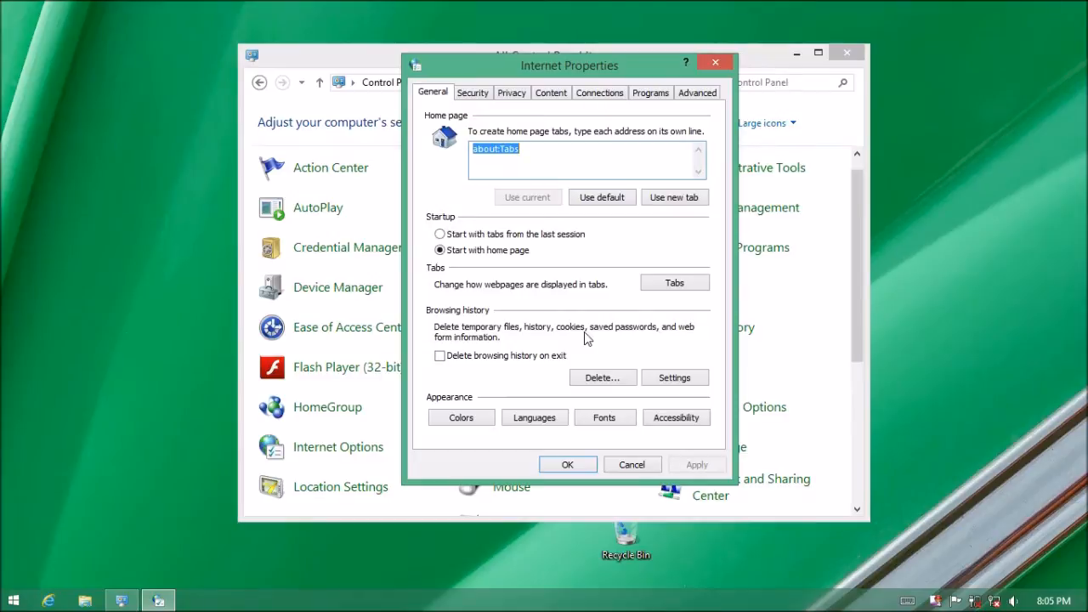
{"action": "mouse_move", "coordinate": [593, 370]}
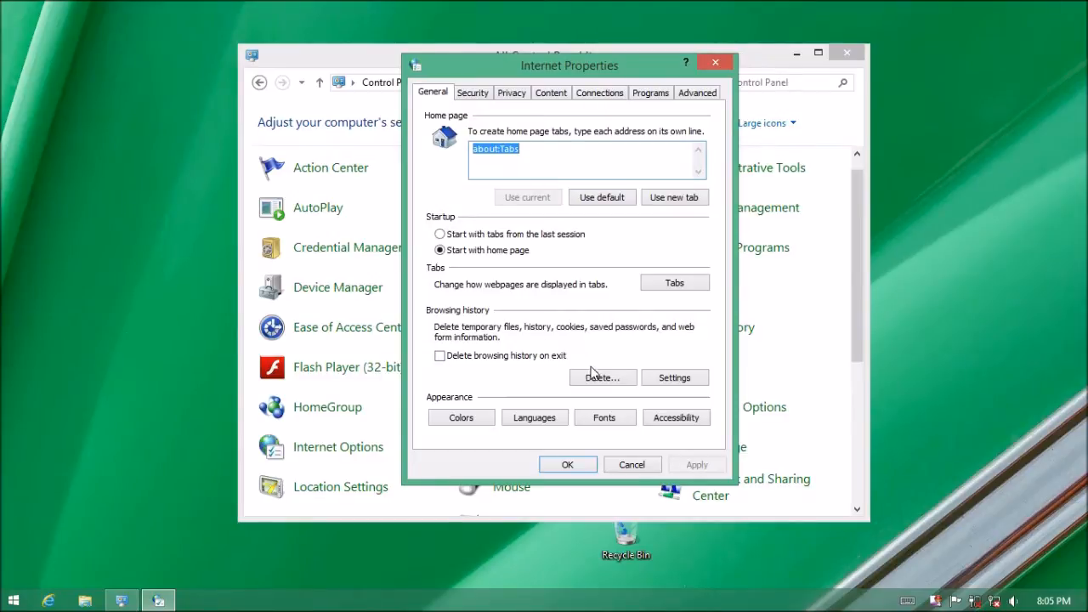
{"action": "mouse_move", "coordinate": [577, 141]}
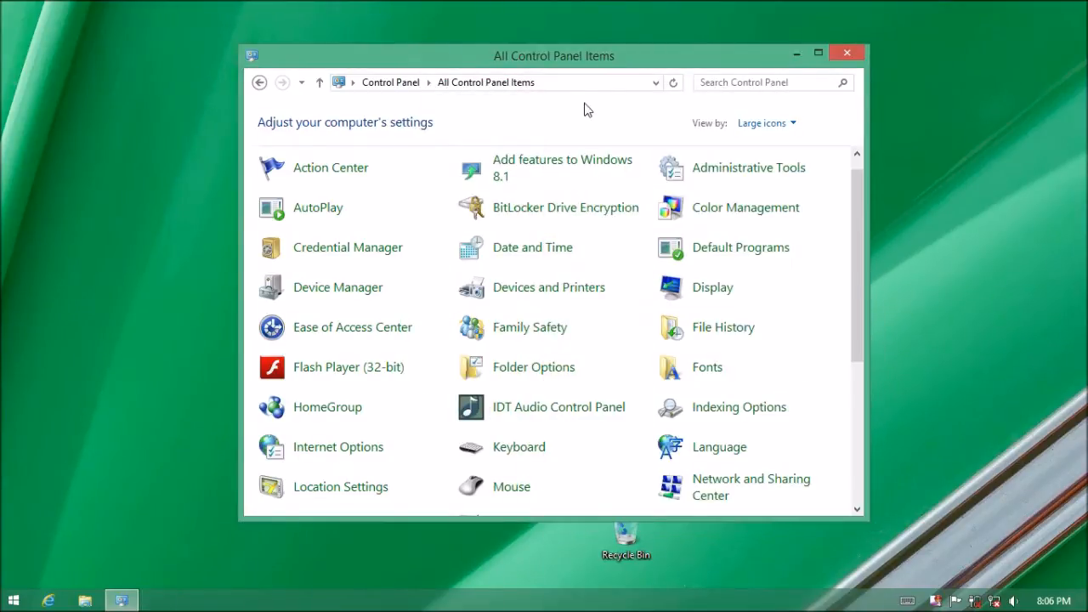
Step: Reopen Internet Options and move the Internet Properties dialog to the screen centre
{"action": "scroll", "scroll_direction": "down", "scroll_amount": 3}
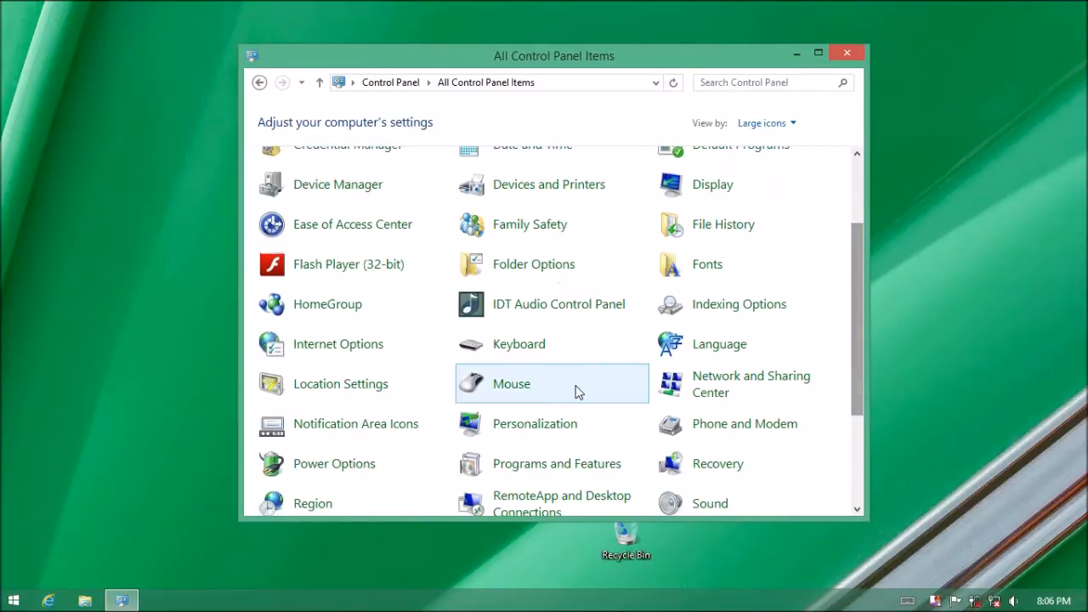
{"action": "mouse_move", "coordinate": [391, 384]}
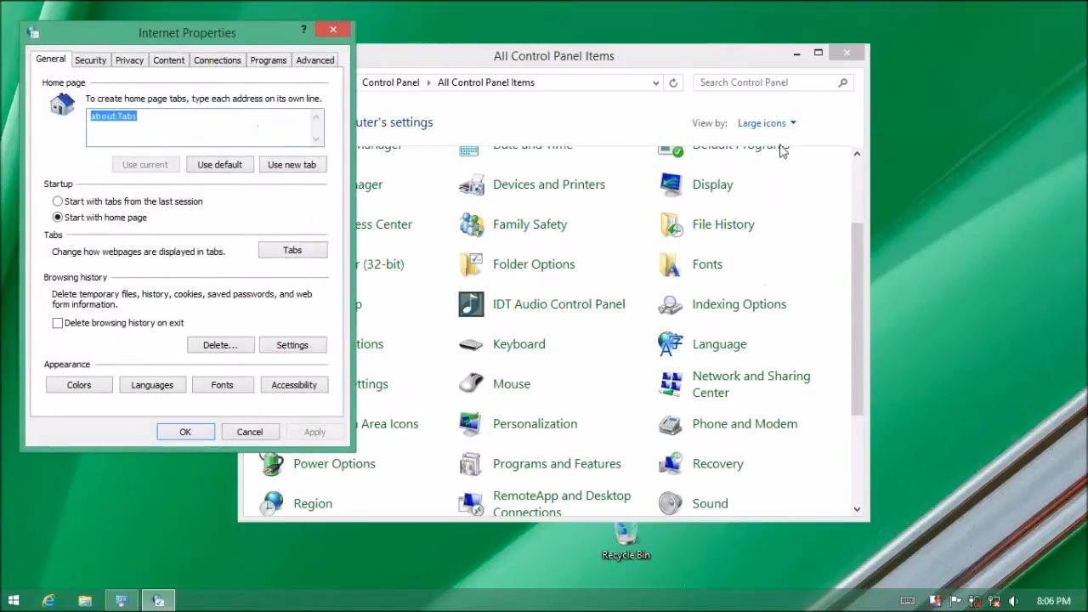
{"action": "left_click_drag", "start_coordinate": [187, 33], "coordinate": [785, 12]}
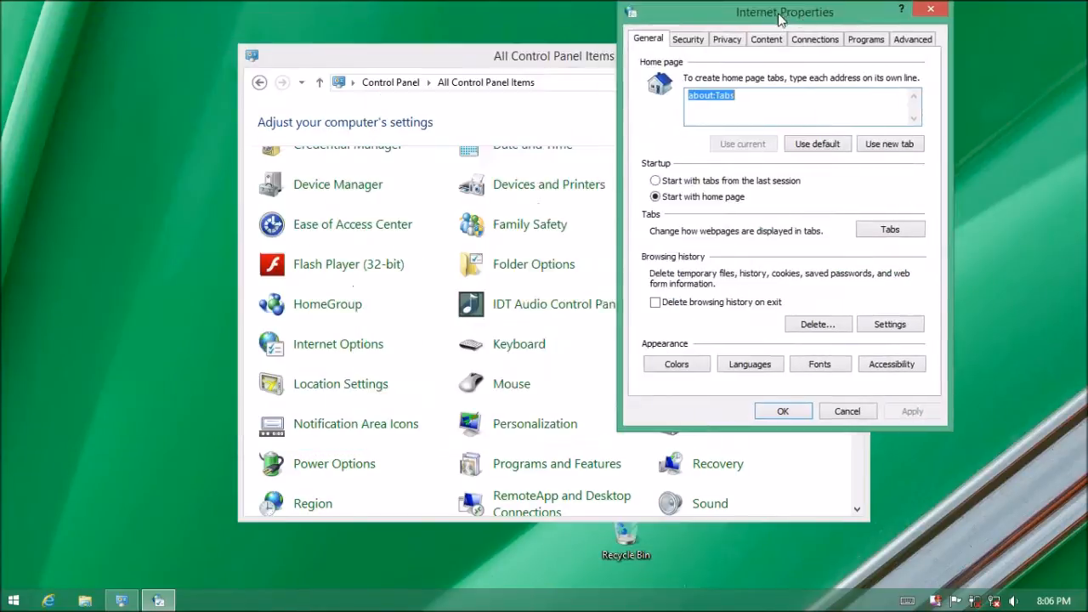
{"action": "left_click_drag", "start_coordinate": [784, 12], "coordinate": [592, 50]}
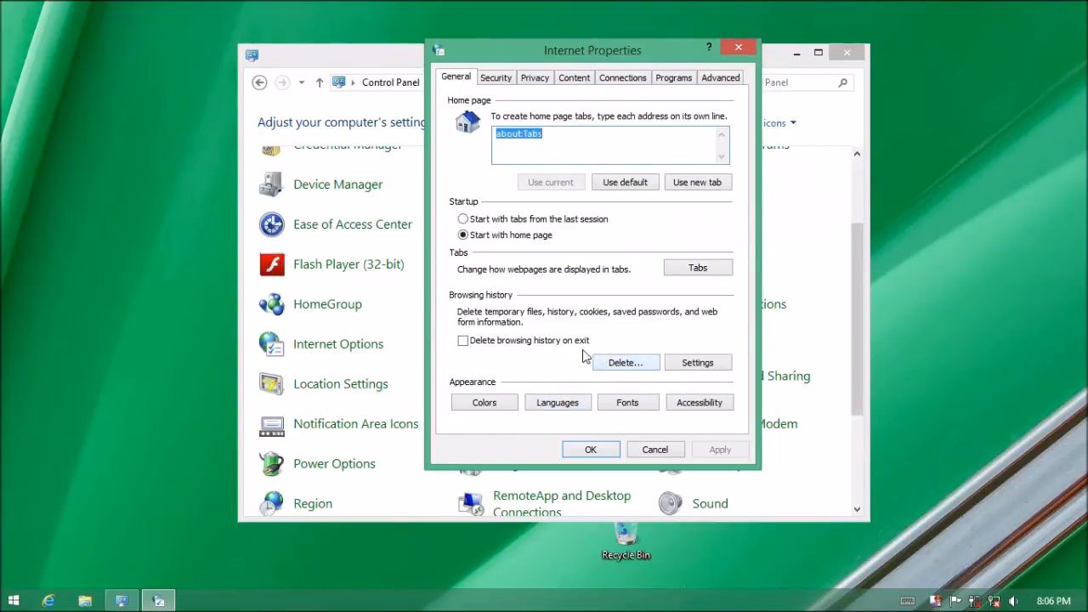
Step: Delete all browsing history items, leaving Preserve Favorites website data unchecked
{"action": "left_click", "coordinate": [626, 362]}
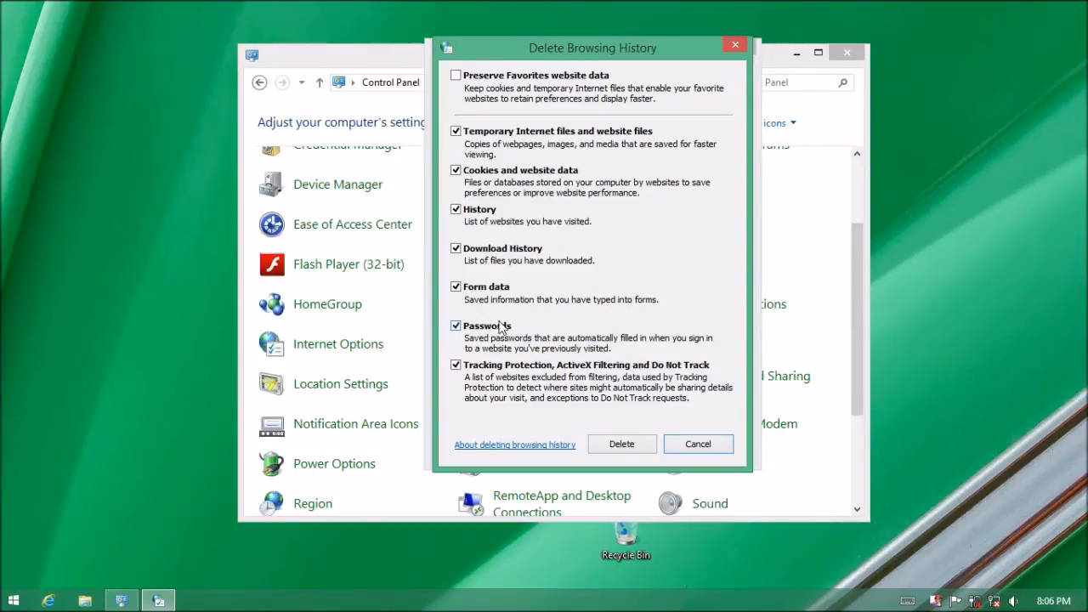
{"action": "mouse_move", "coordinate": [522, 332]}
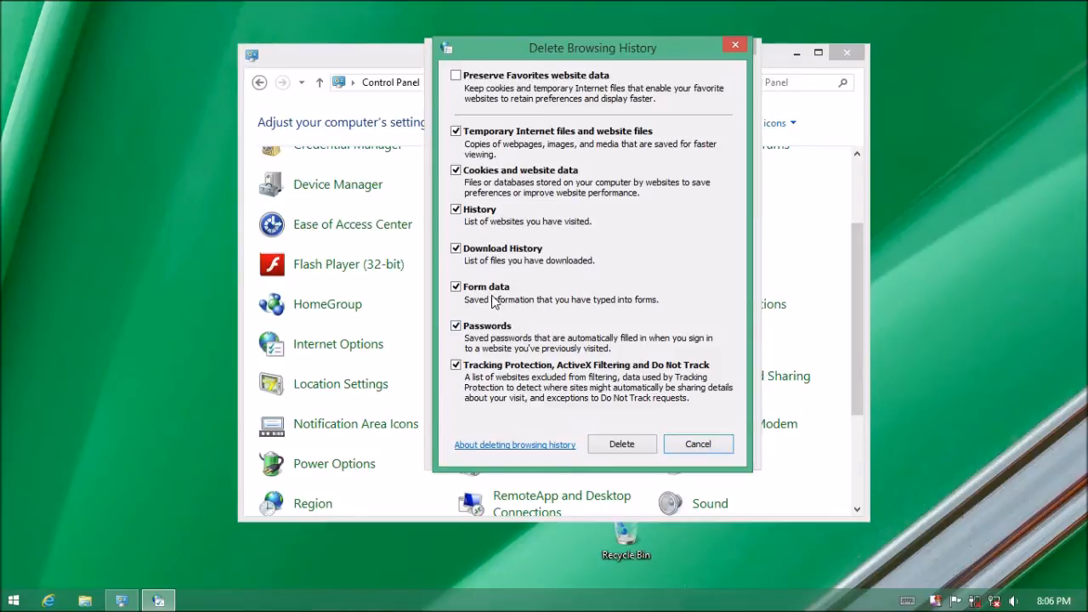
{"action": "mouse_move", "coordinate": [552, 183]}
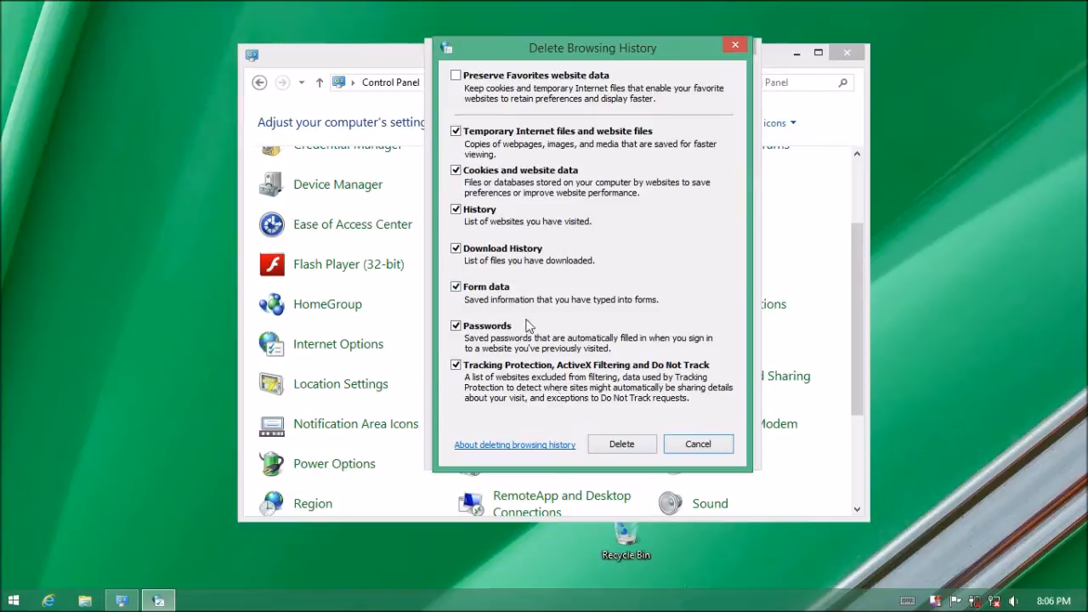
{"action": "mouse_move", "coordinate": [522, 91]}
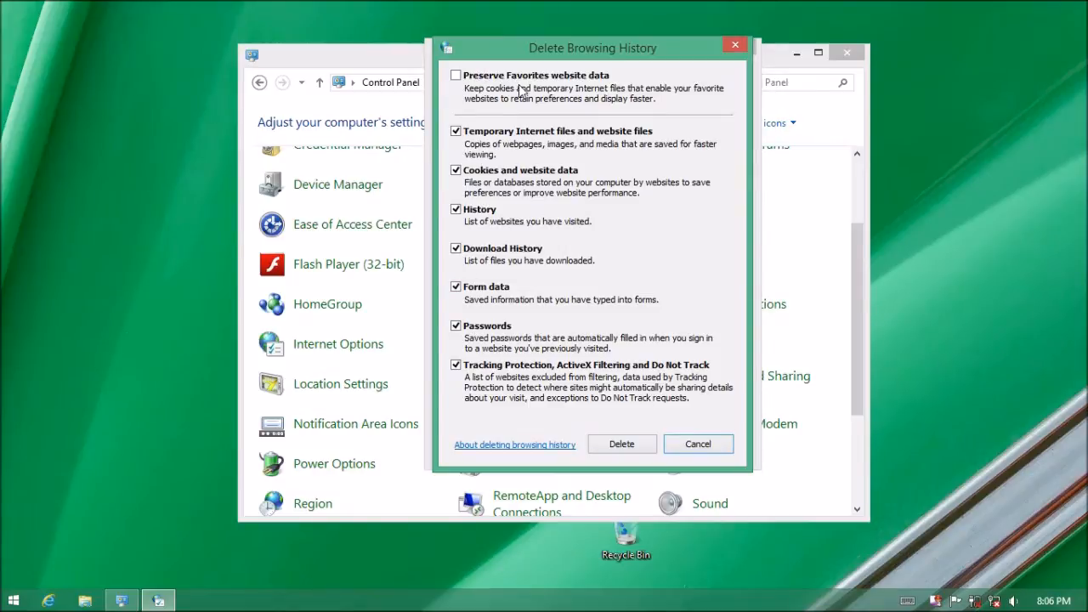
{"action": "mouse_move", "coordinate": [567, 369]}
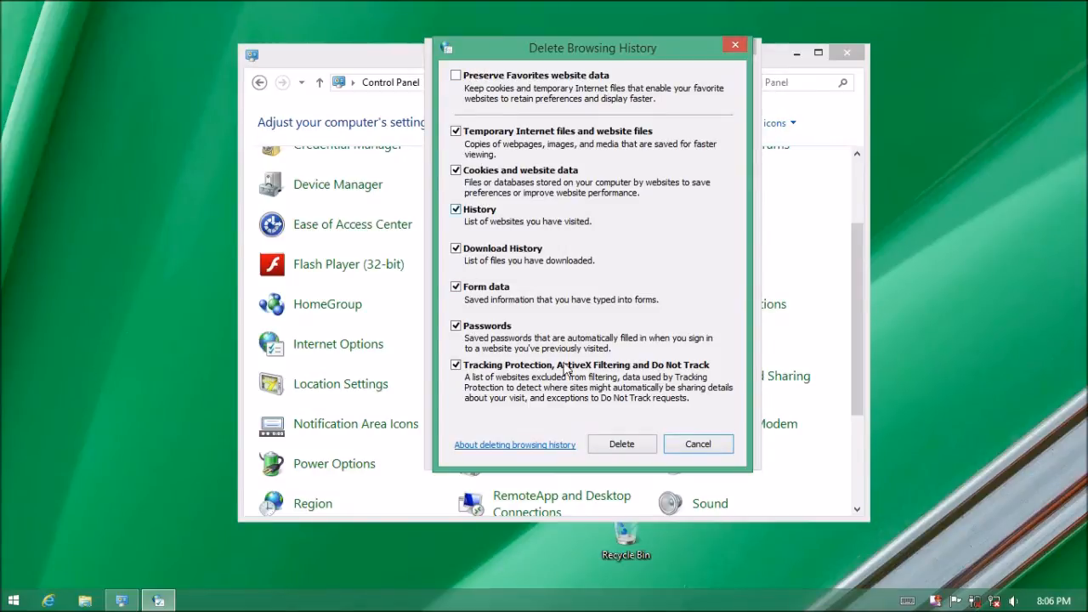
{"action": "left_click", "coordinate": [697, 444]}
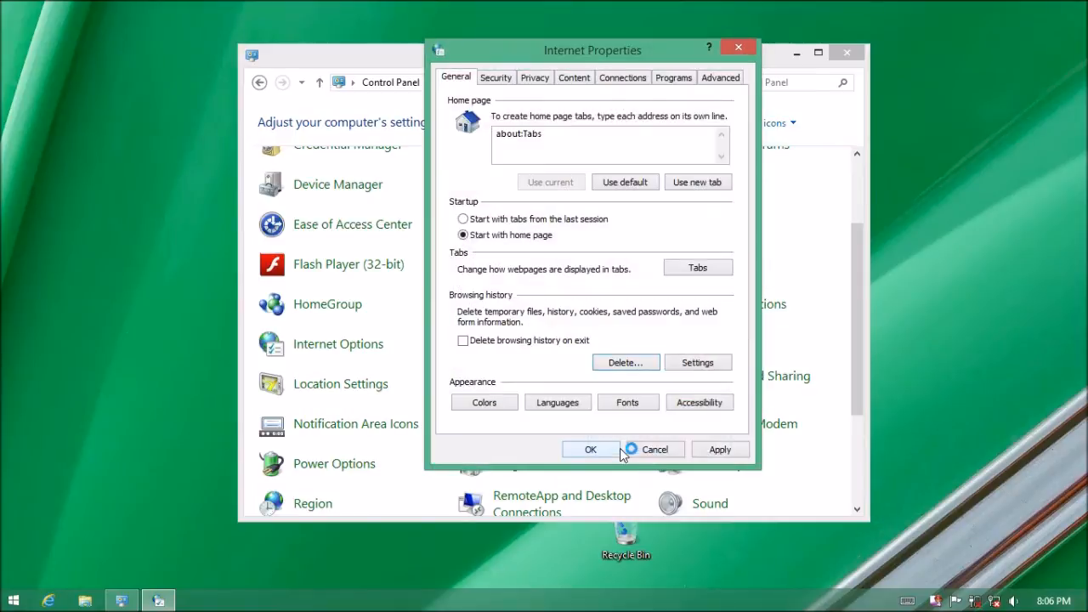
Step: Clear the SSL state from the Content settings
{"action": "left_click", "coordinate": [626, 362]}
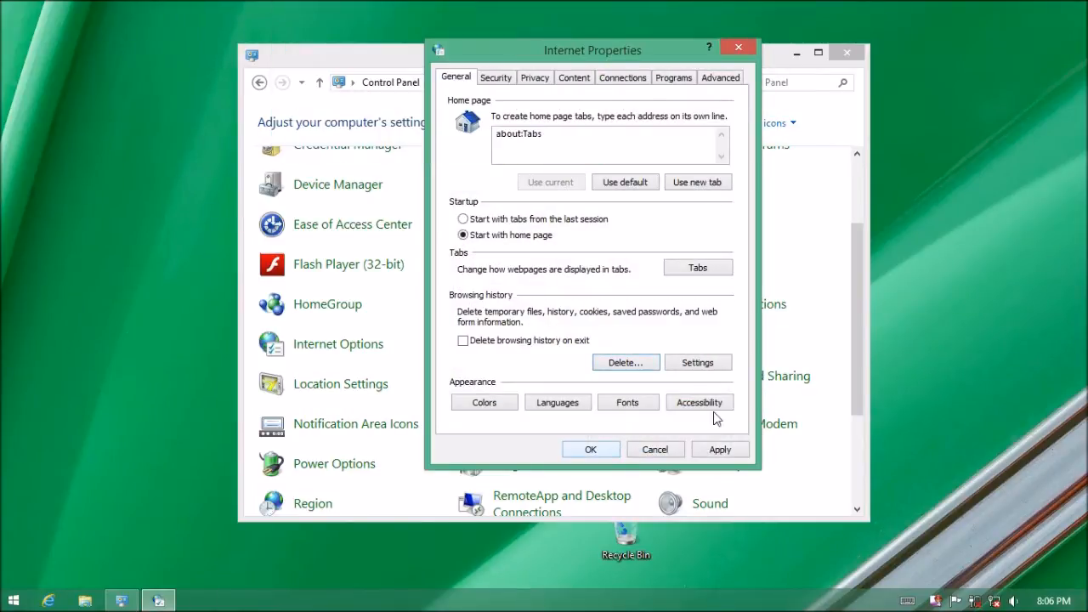
{"action": "left_click", "coordinate": [573, 77]}
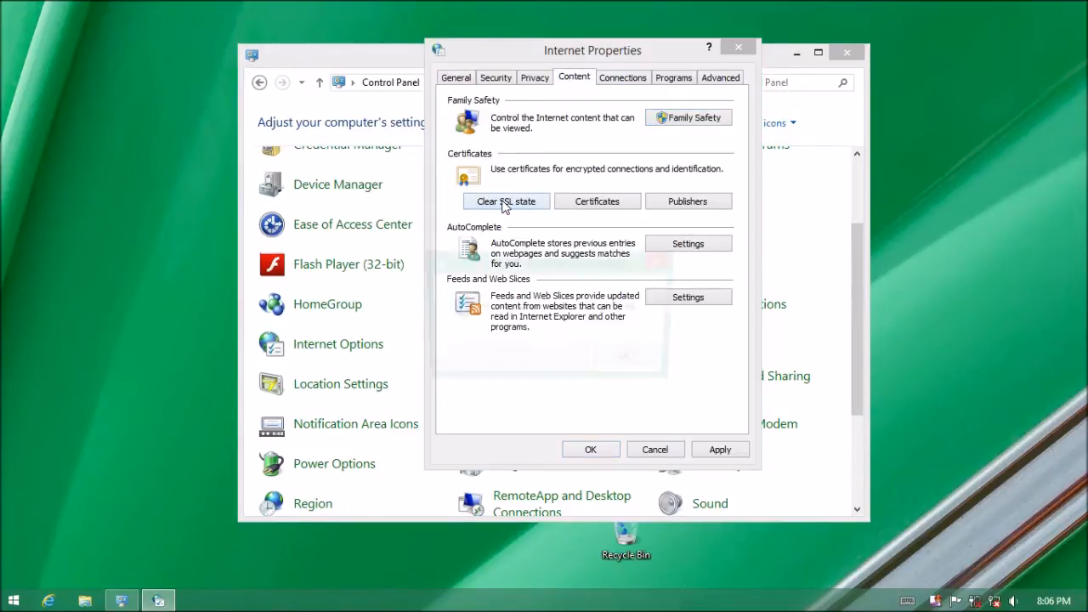
{"action": "left_click", "coordinate": [456, 77]}
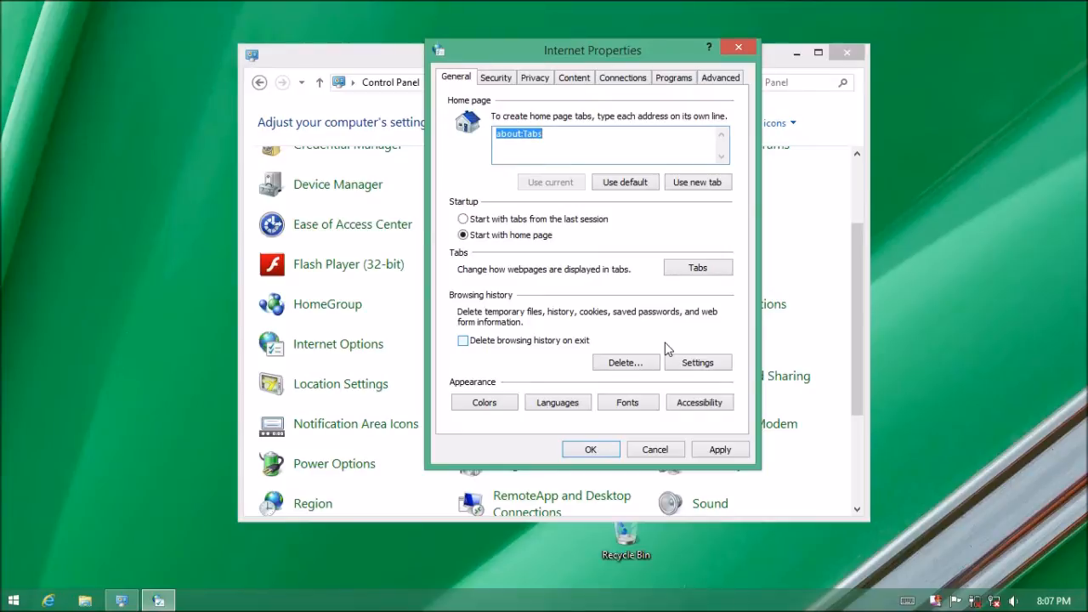
Step: Look over the Advanced internet settings, then cancel out of Internet Properties
{"action": "left_click", "coordinate": [721, 78]}
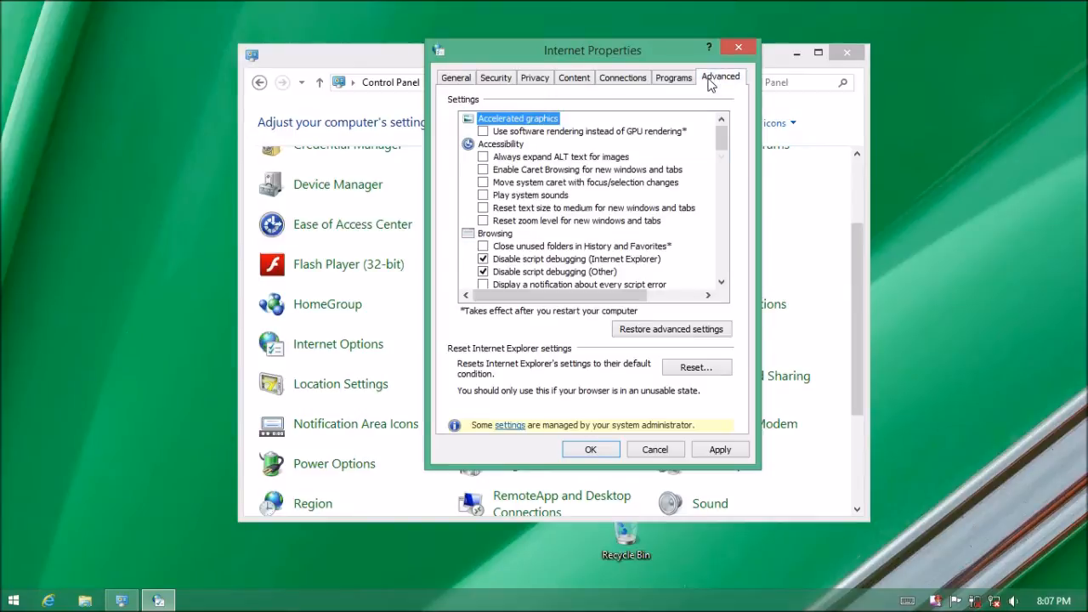
{"action": "scroll", "scroll_direction": "down", "scroll_amount": 3}
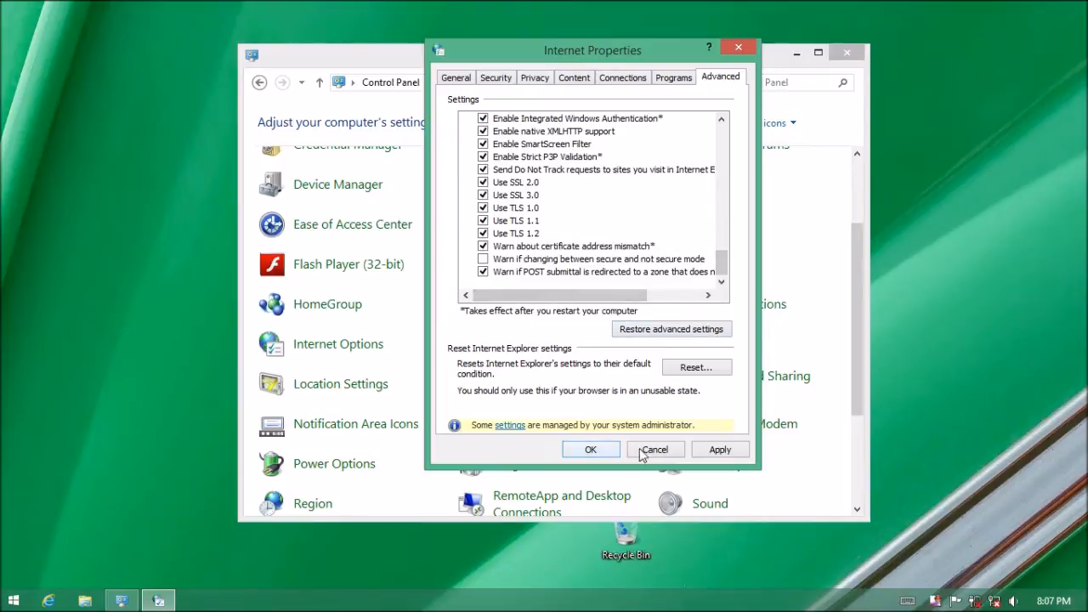
{"action": "left_click", "coordinate": [654, 449]}
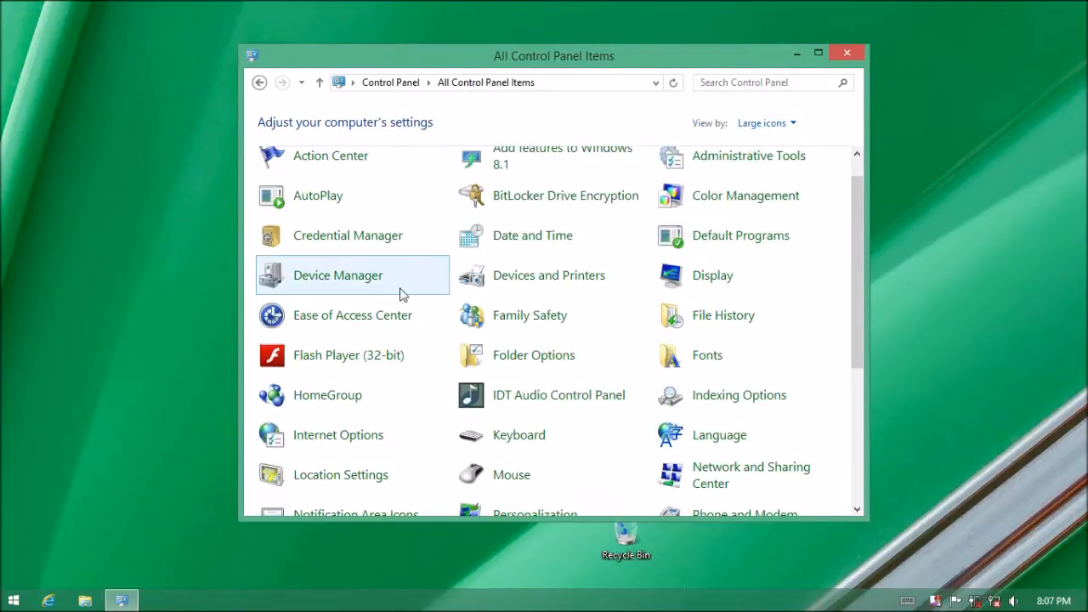
{"action": "mouse_move", "coordinate": [360, 377]}
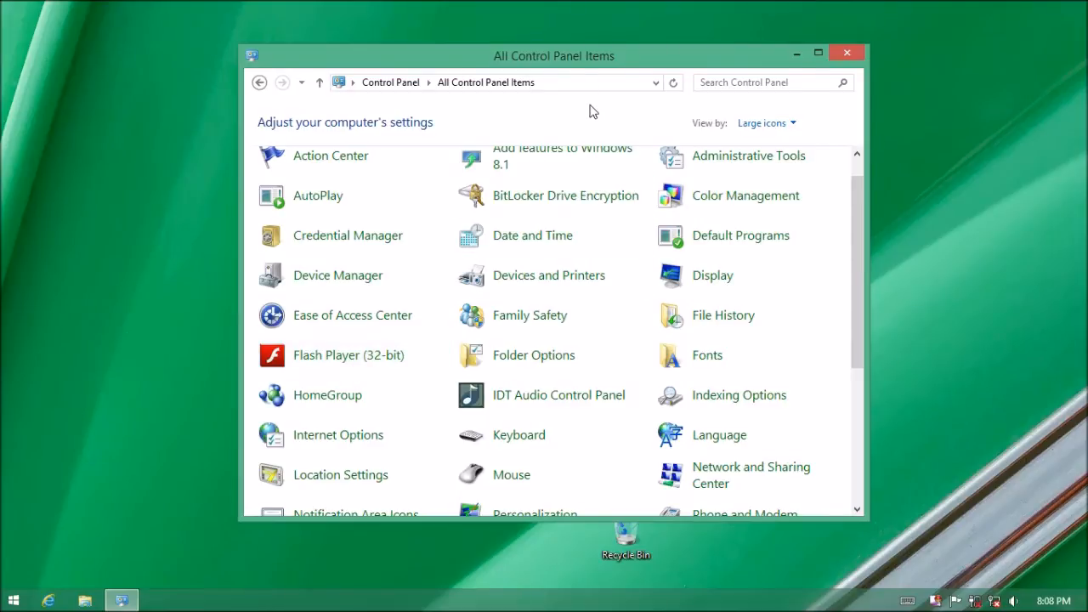
{"action": "mouse_move", "coordinate": [568, 65]}
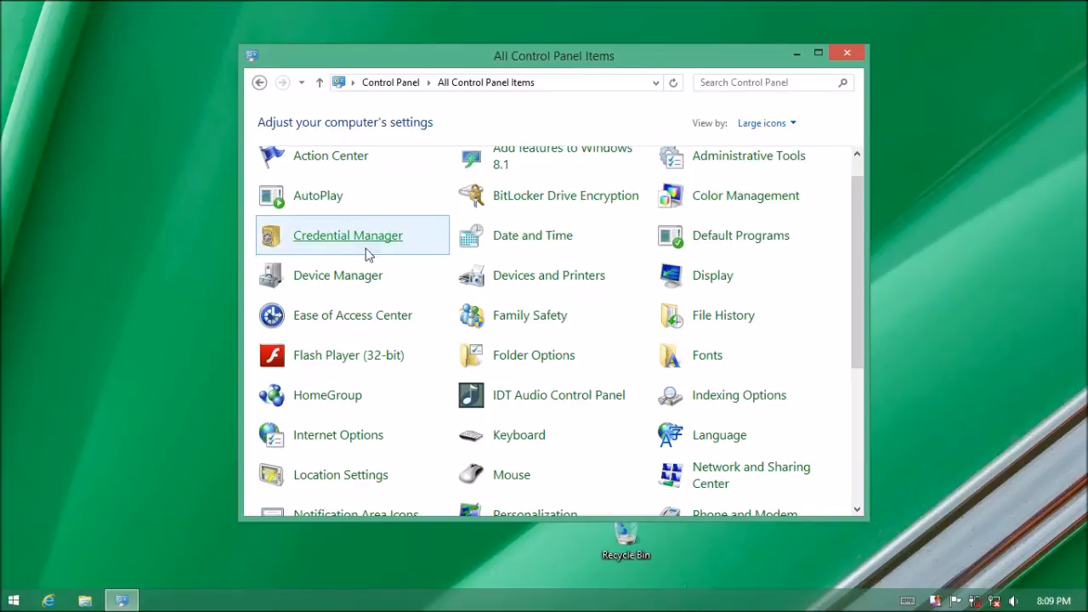
{"action": "mouse_move", "coordinate": [321, 366]}
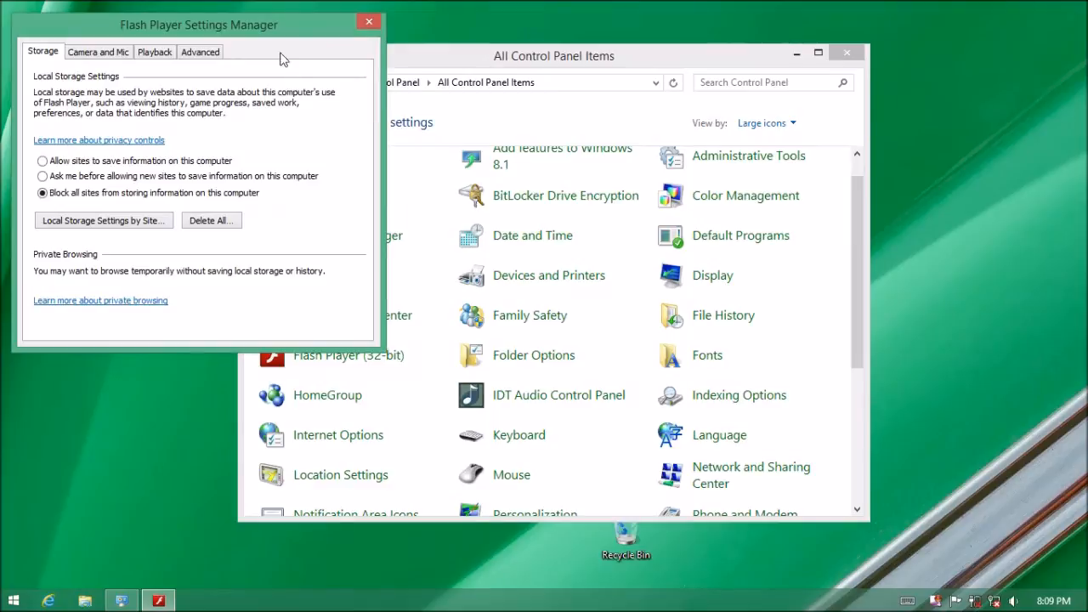
Step: Drag the Flash Player Settings Manager window toward the screen centre
{"action": "left_click_drag", "start_coordinate": [198, 24], "coordinate": [485, 106]}
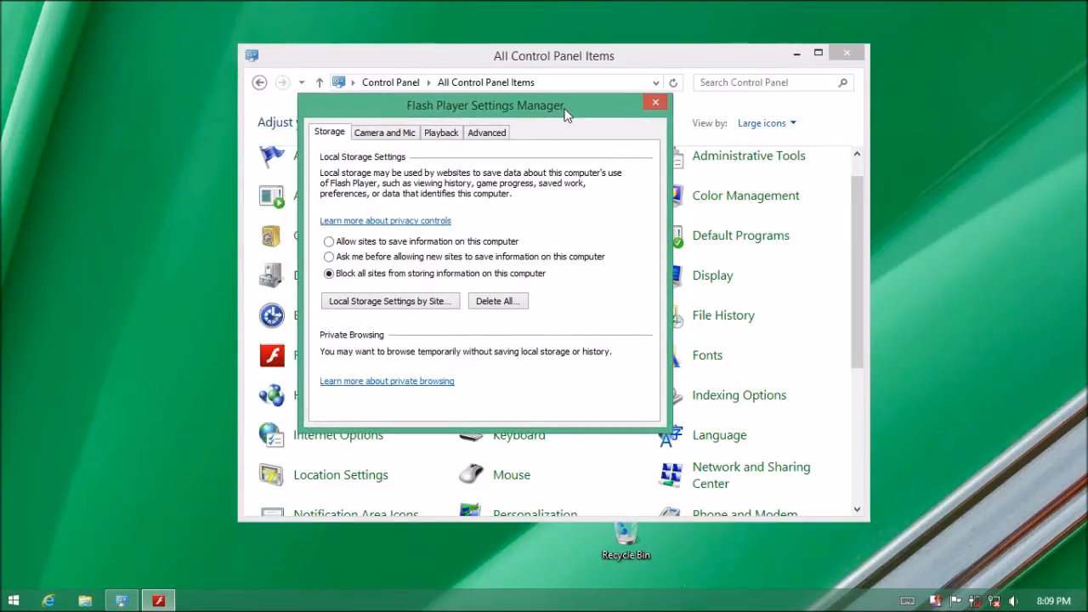
{"action": "mouse_move", "coordinate": [465, 369]}
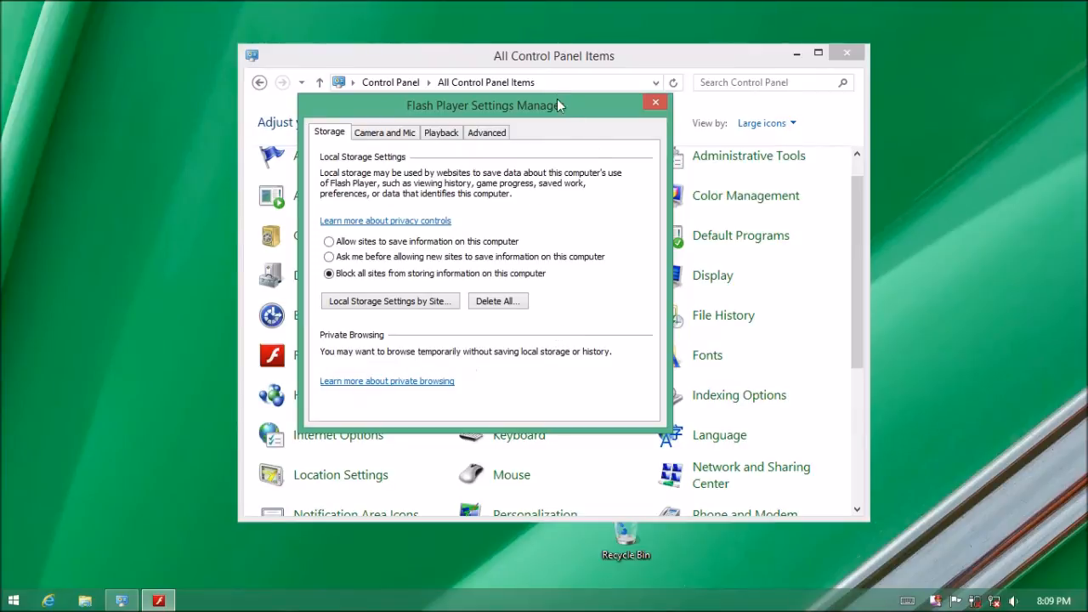
{"action": "left_click_drag", "start_coordinate": [485, 105], "coordinate": [590, 199]}
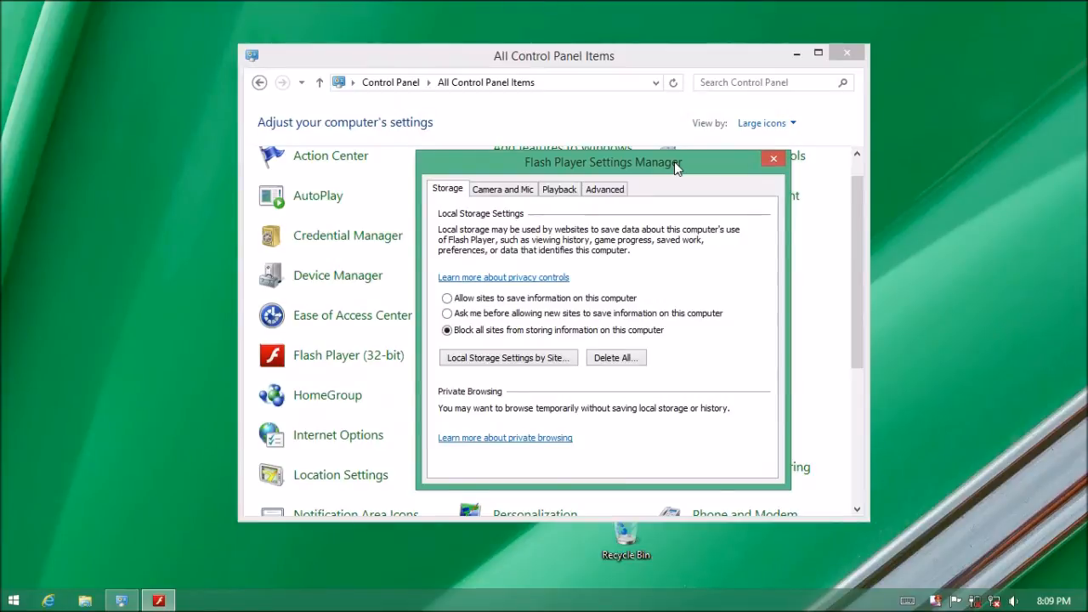
{"action": "mouse_move", "coordinate": [514, 285]}
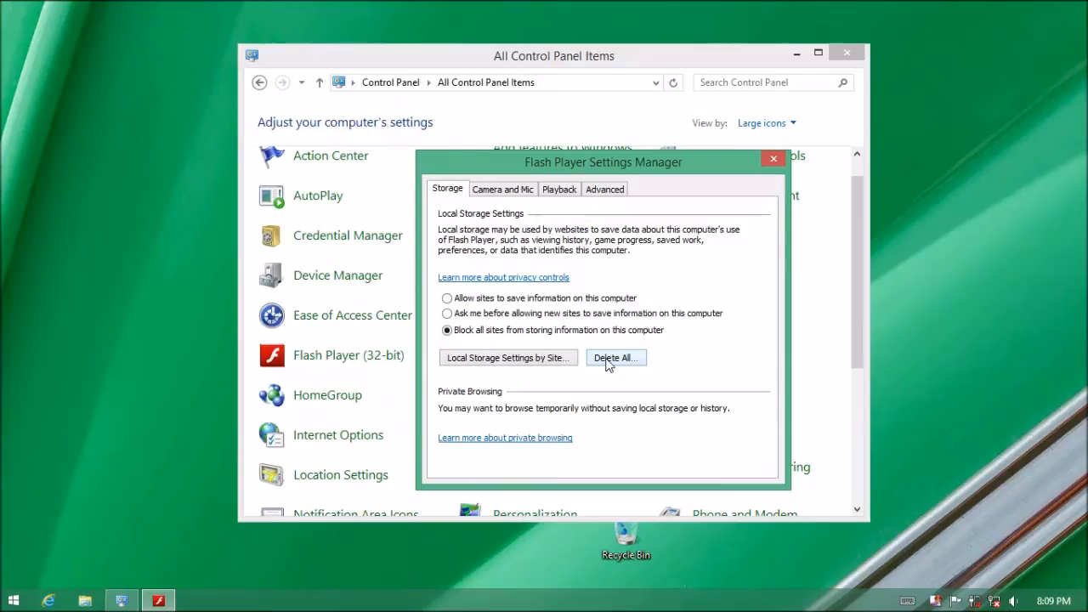
Step: Delete all Flash site data, with audio and video license files ticked
{"action": "left_click", "coordinate": [616, 357]}
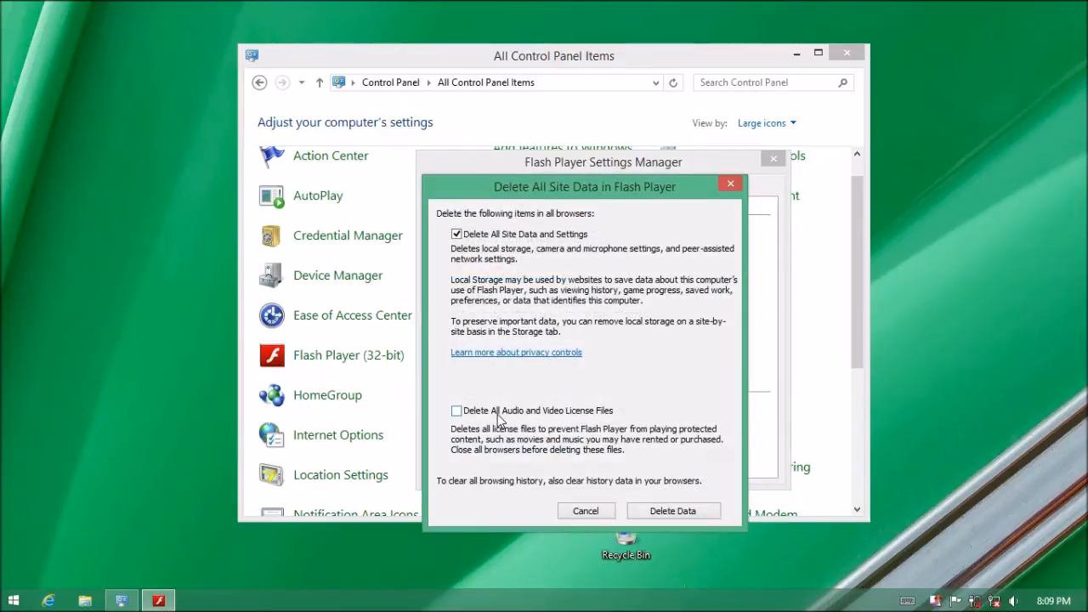
{"action": "mouse_move", "coordinate": [519, 381]}
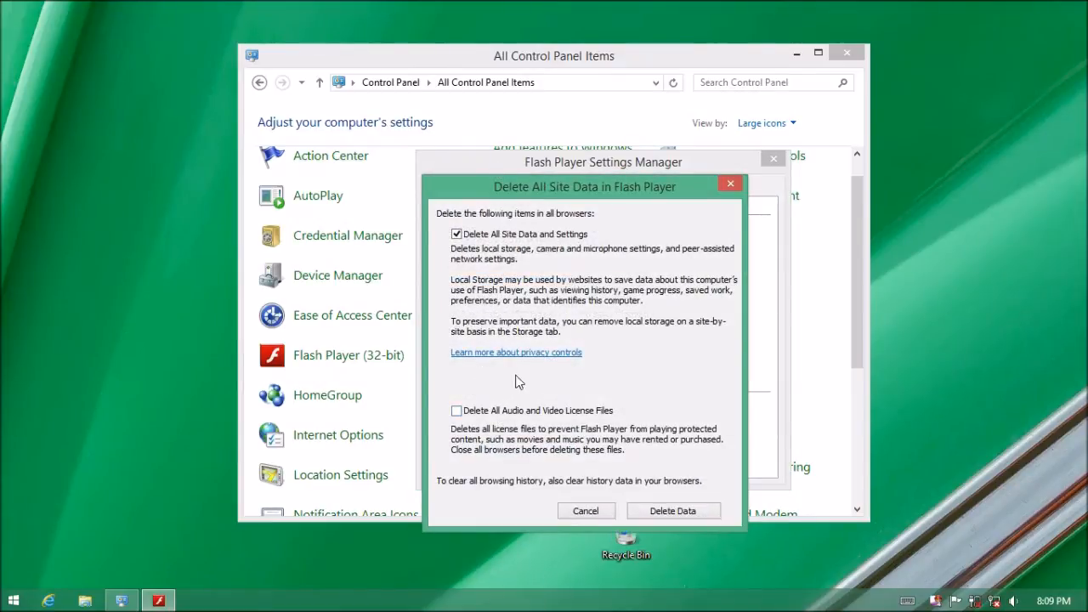
{"action": "left_click", "coordinate": [457, 410]}
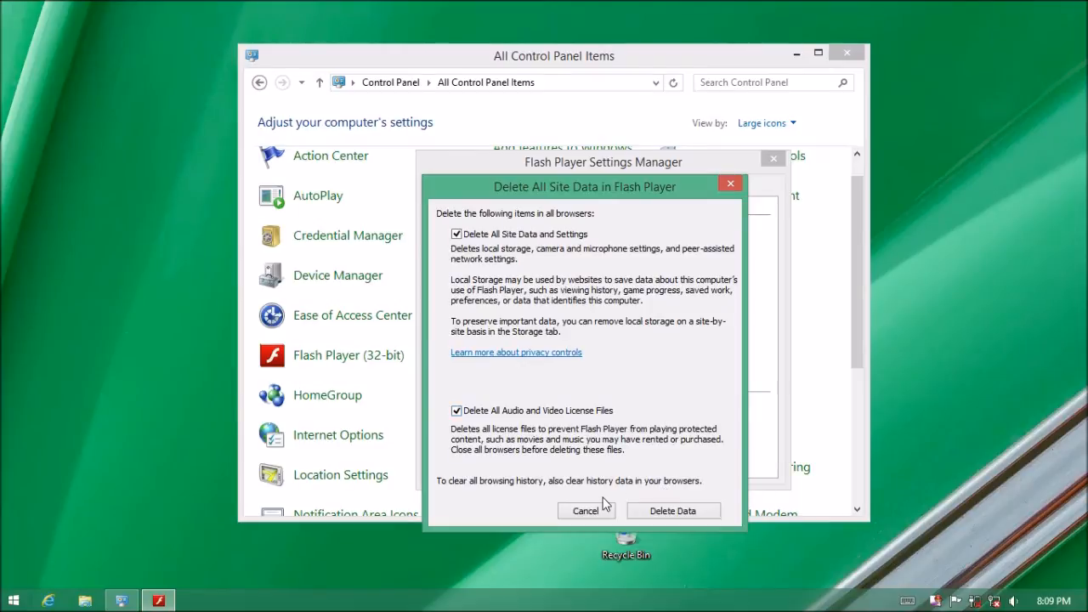
{"action": "left_click", "coordinate": [585, 510]}
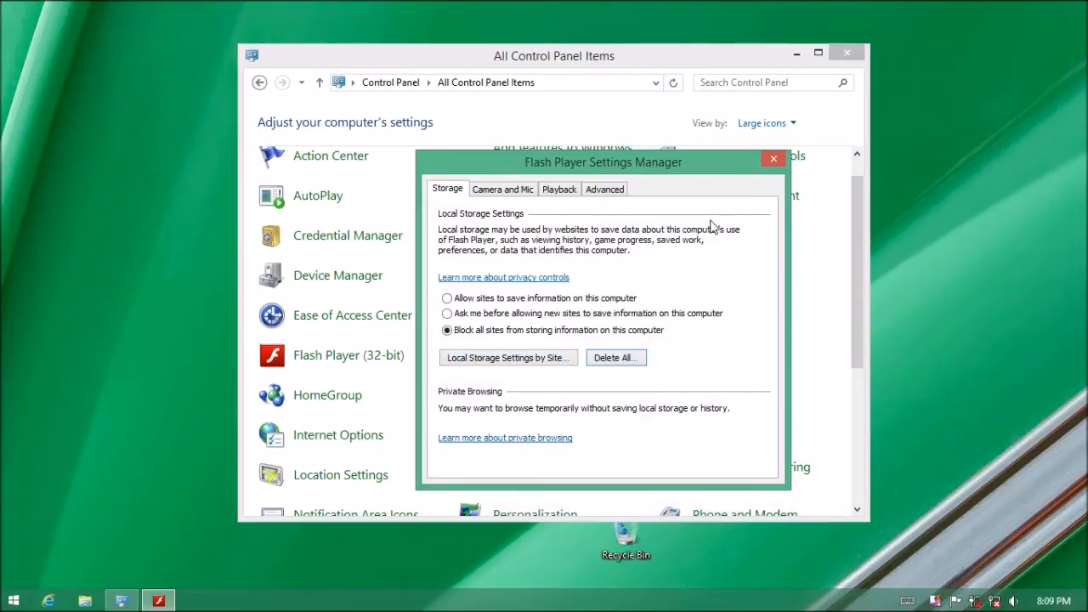
{"action": "mouse_move", "coordinate": [608, 161]}
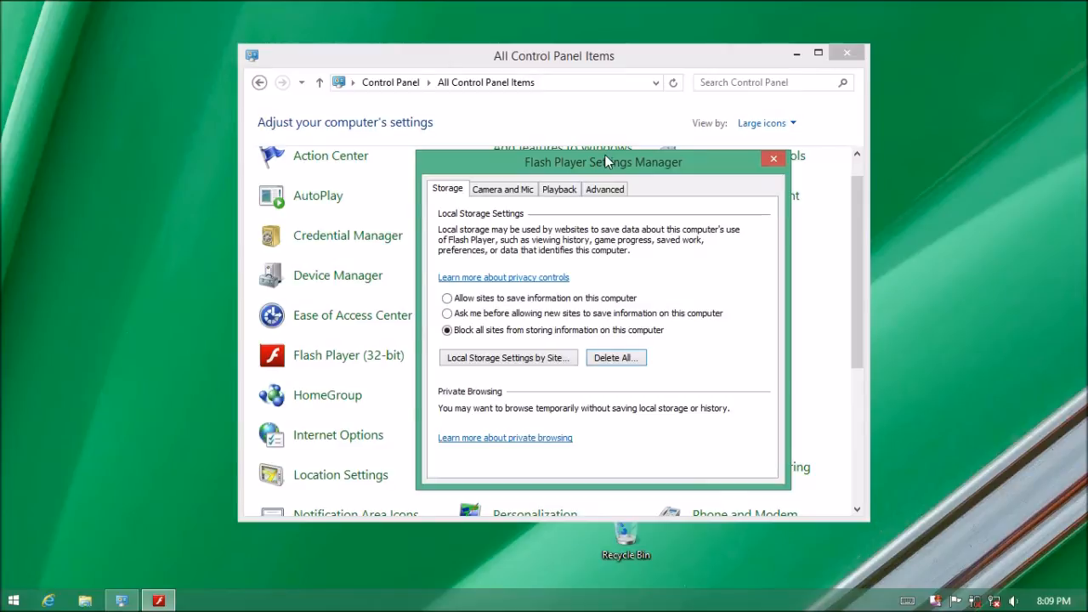
{"action": "mouse_move", "coordinate": [485, 217]}
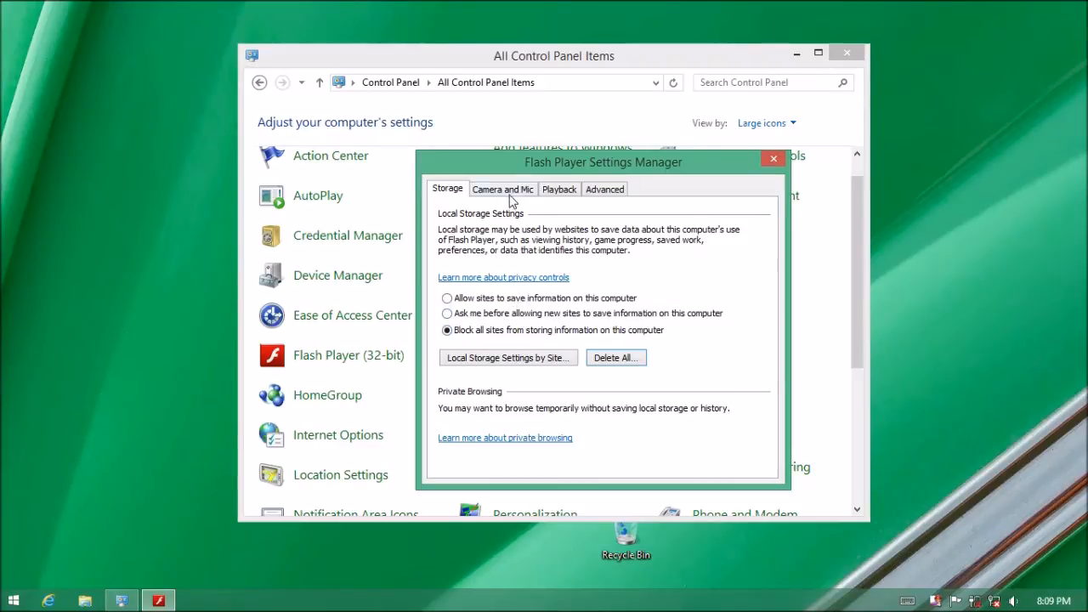
Step: Review Camera and Mic, Peer-Assisted Networking, Storage and Advanced tabs, then close Settings Manager
{"action": "left_click", "coordinate": [502, 189]}
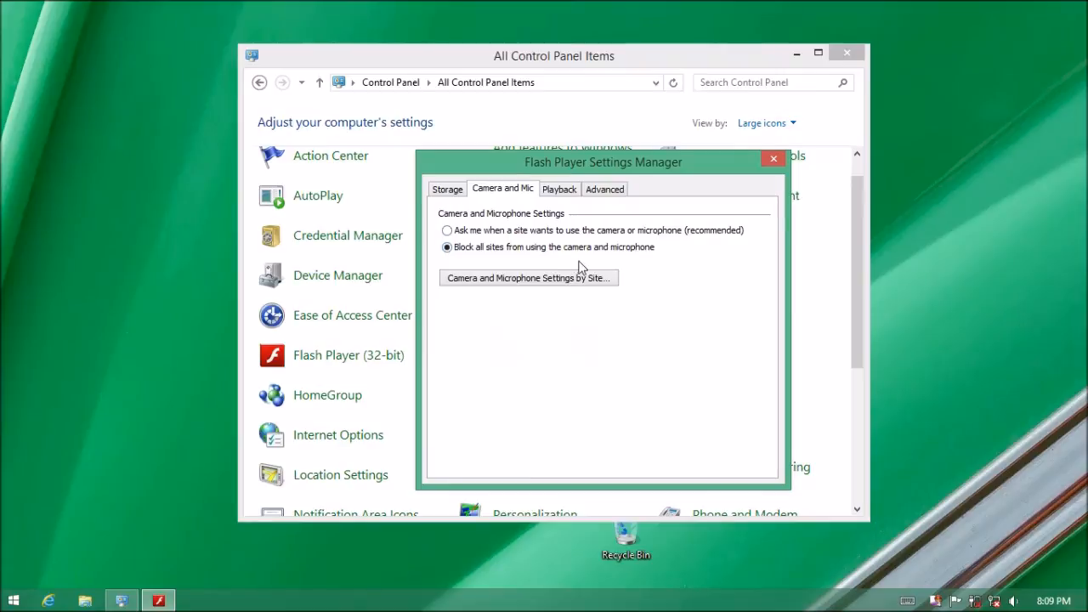
{"action": "left_click", "coordinate": [558, 189]}
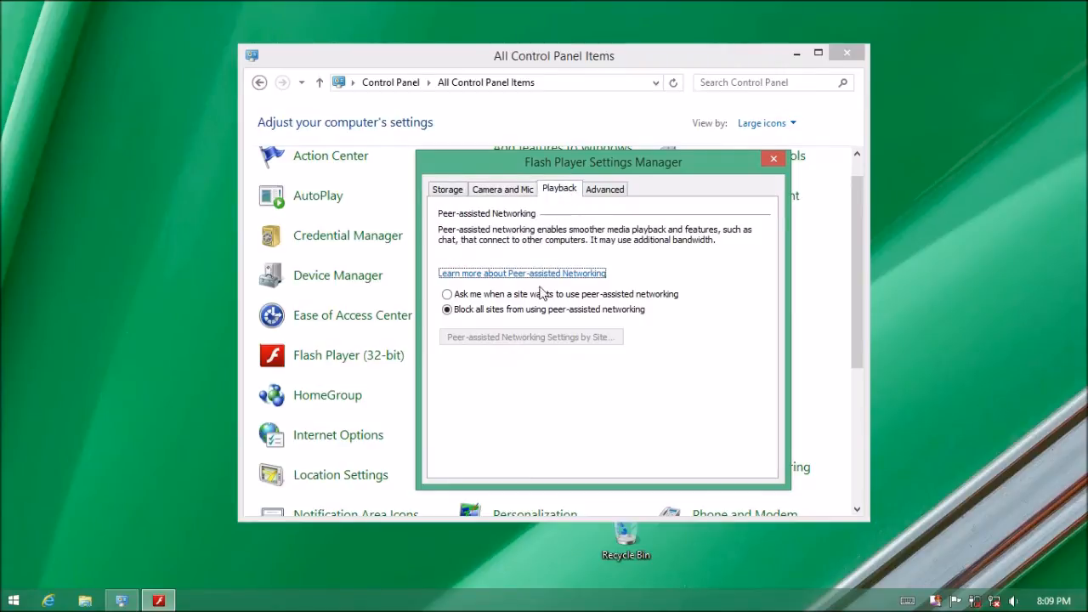
{"action": "mouse_move", "coordinate": [519, 200]}
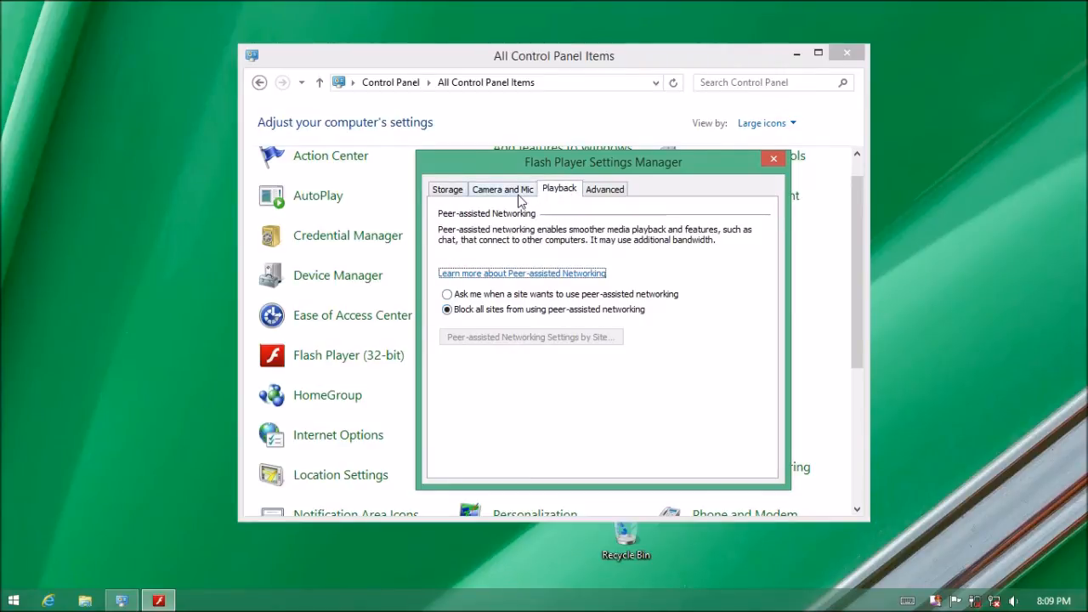
{"action": "left_click", "coordinate": [503, 189]}
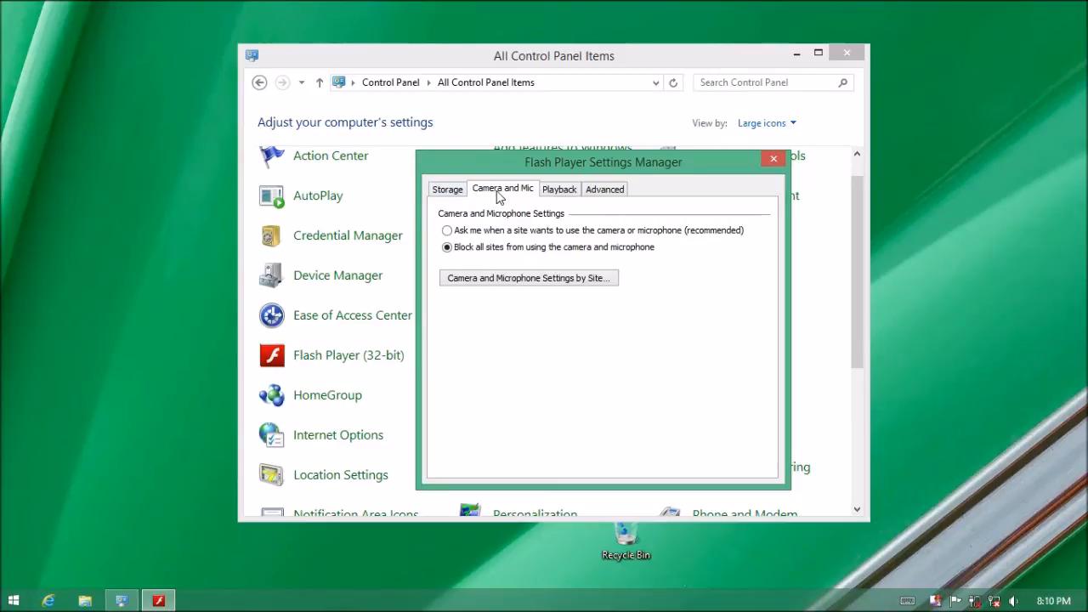
{"action": "left_click", "coordinate": [446, 189]}
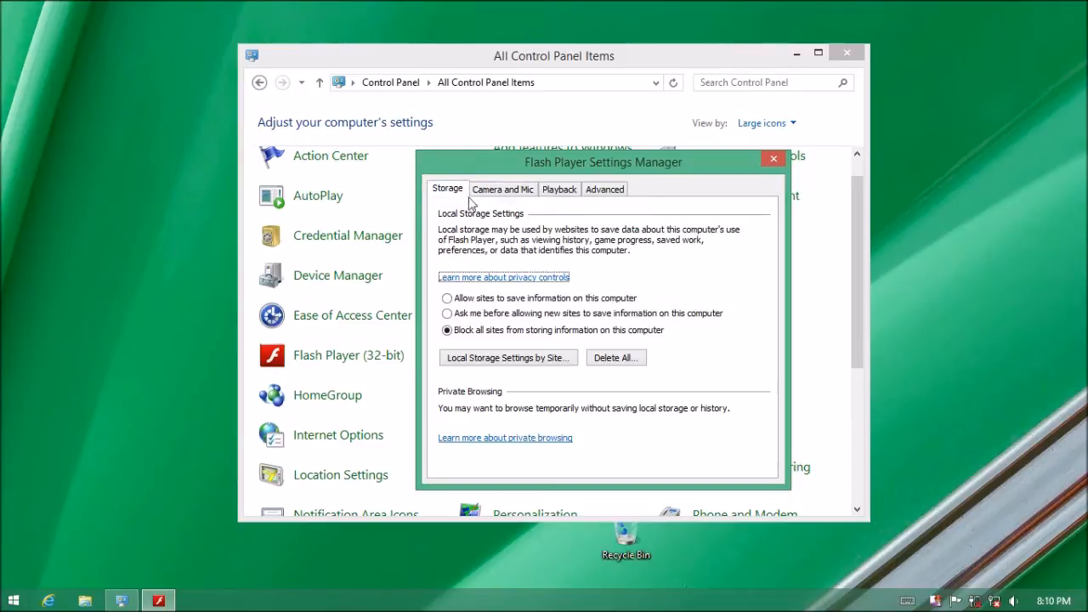
{"action": "mouse_move", "coordinate": [640, 350]}
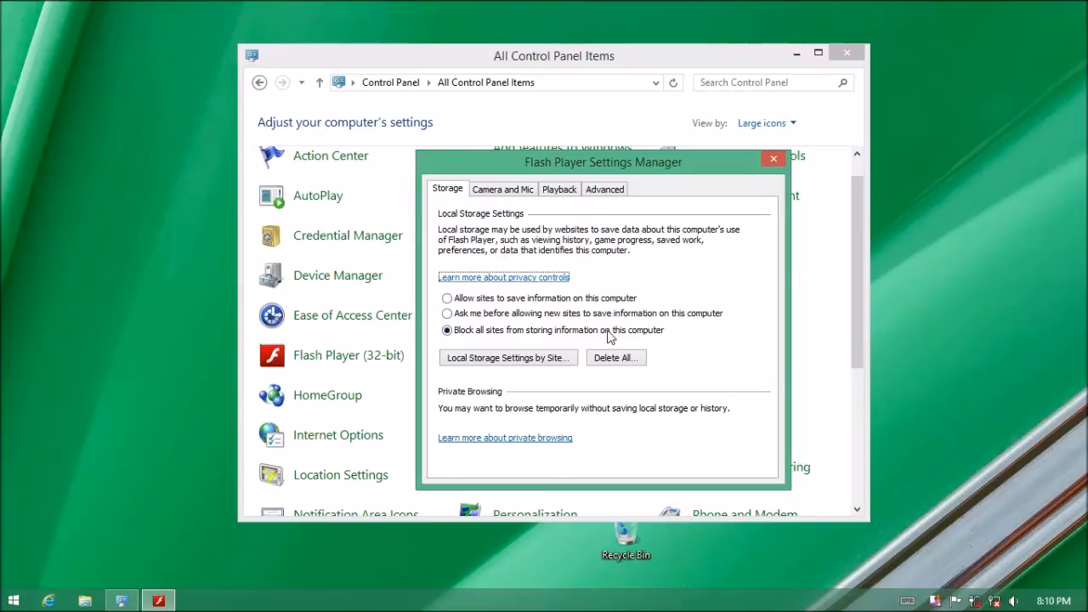
{"action": "mouse_move", "coordinate": [527, 191]}
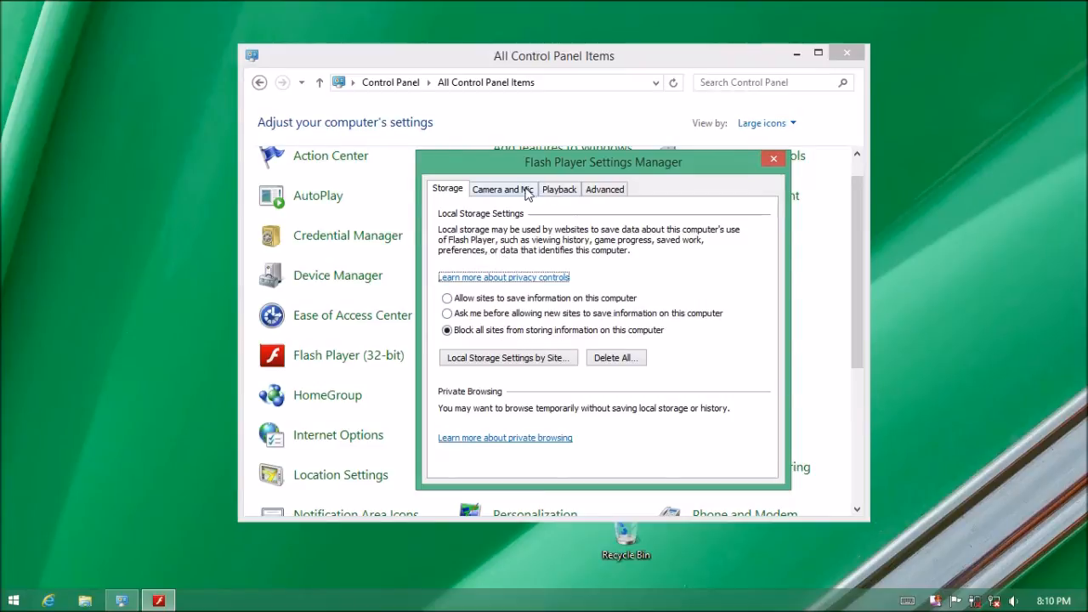
{"action": "left_click", "coordinate": [501, 189]}
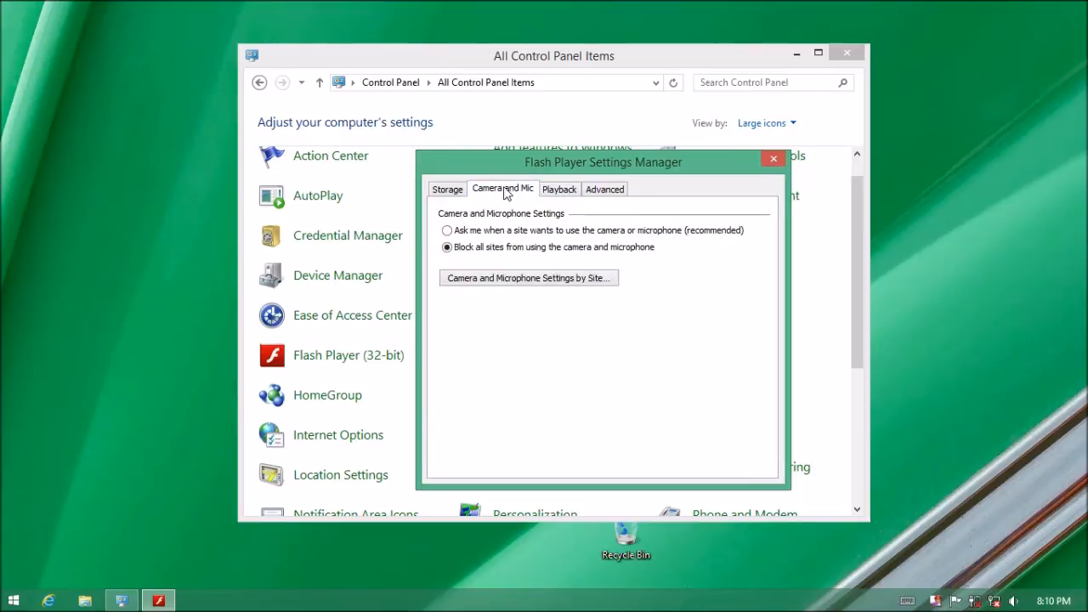
{"action": "left_click", "coordinate": [447, 189]}
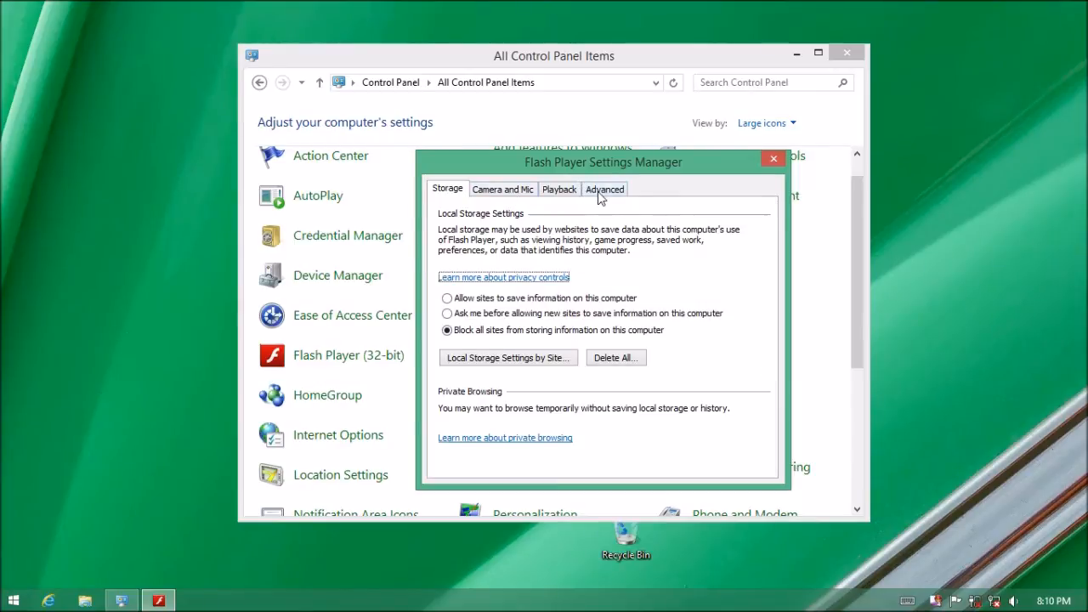
{"action": "left_click", "coordinate": [605, 188]}
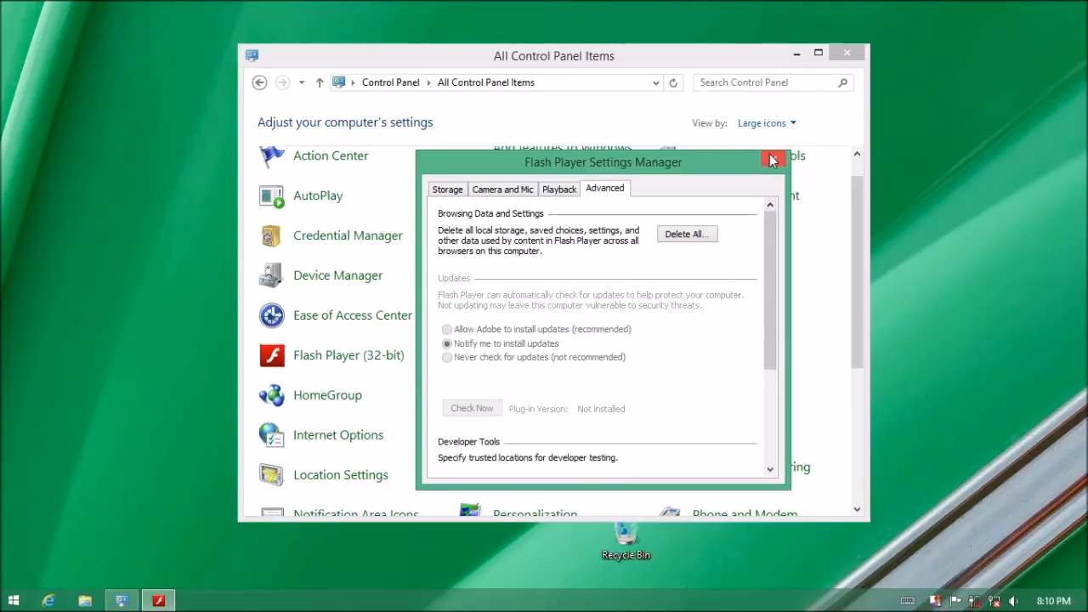
{"action": "left_click", "coordinate": [772, 161]}
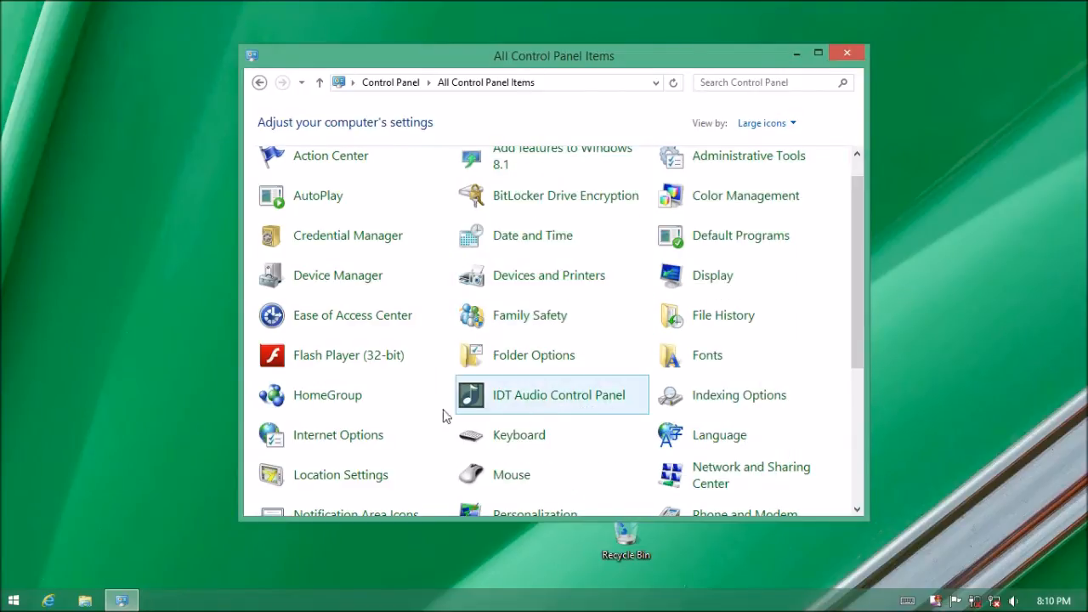
{"action": "mouse_move", "coordinate": [861, 294]}
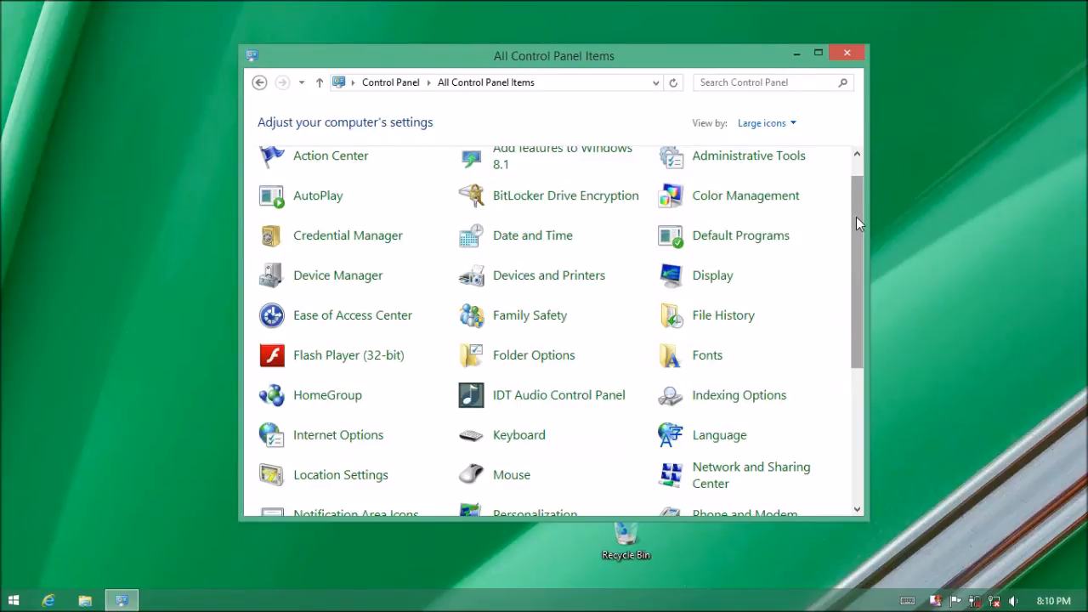
Step: Close the Control Panel window and launch Internet Explorer from the taskbar
{"action": "scroll", "scroll_direction": "down", "scroll_amount": 3}
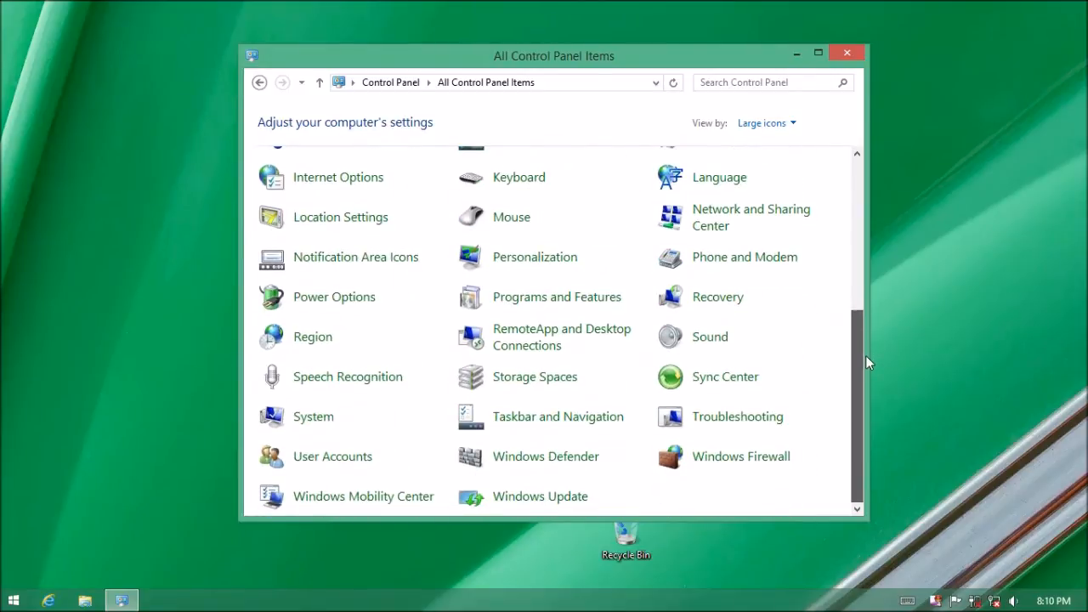
{"action": "scroll", "scroll_direction": "up", "scroll_amount": 3}
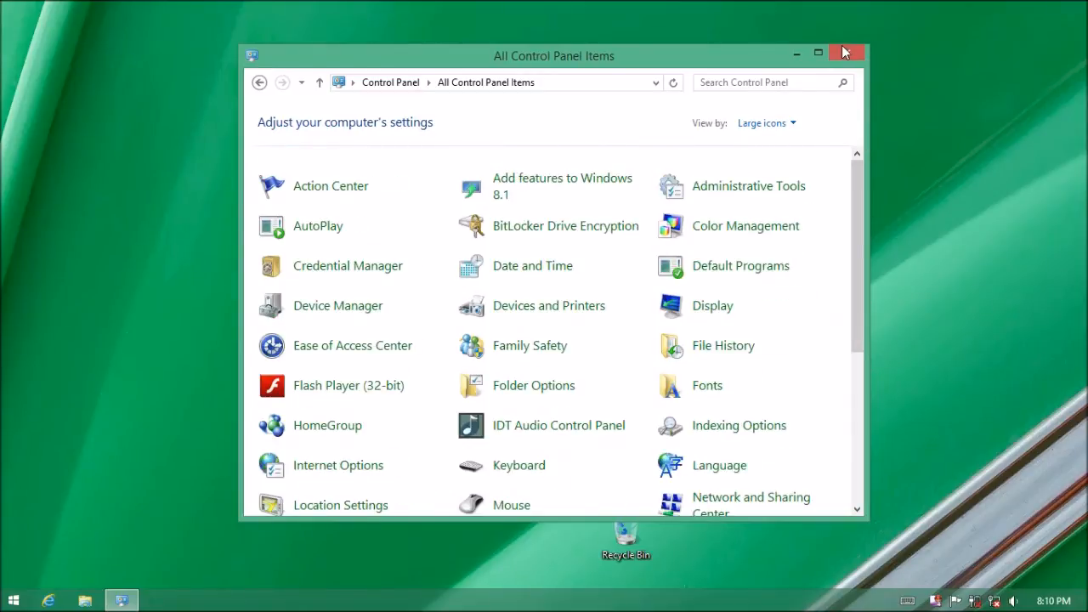
{"action": "left_click", "coordinate": [846, 52]}
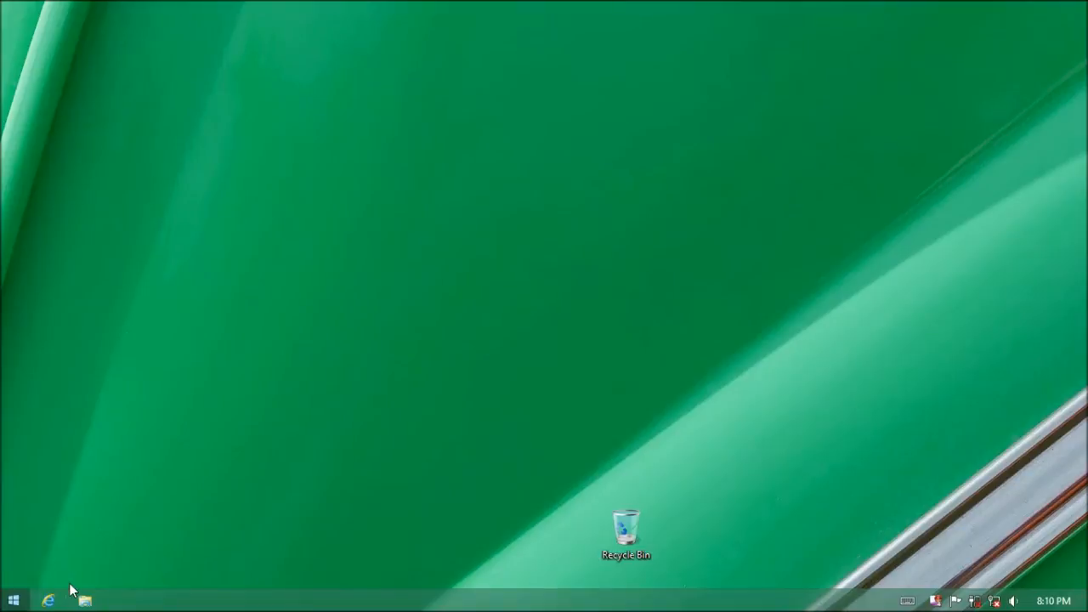
{"action": "left_click", "coordinate": [49, 600]}
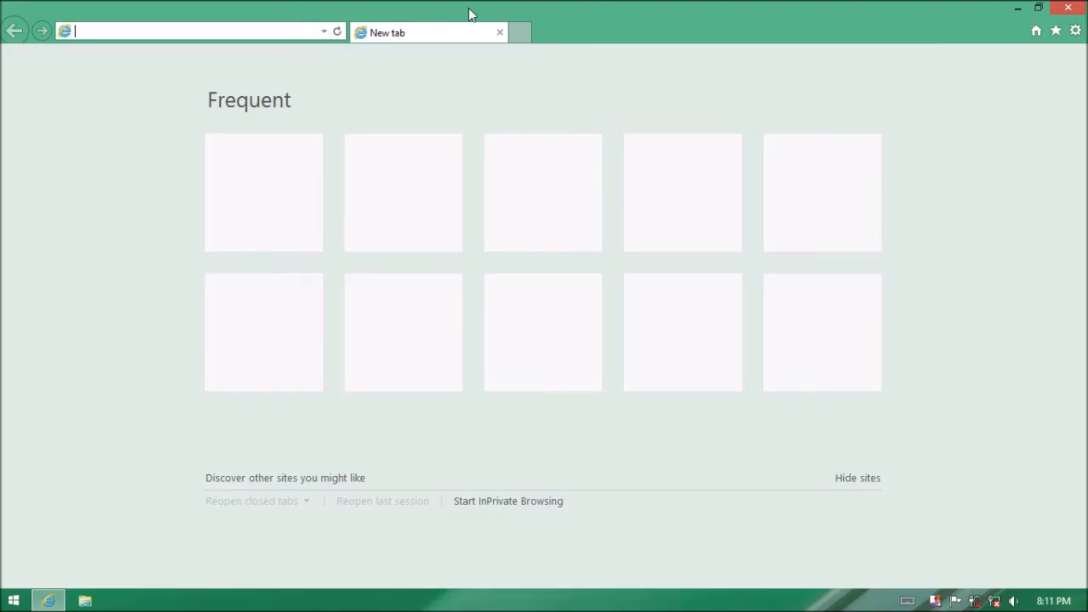
{"action": "mouse_move", "coordinate": [634, 7]}
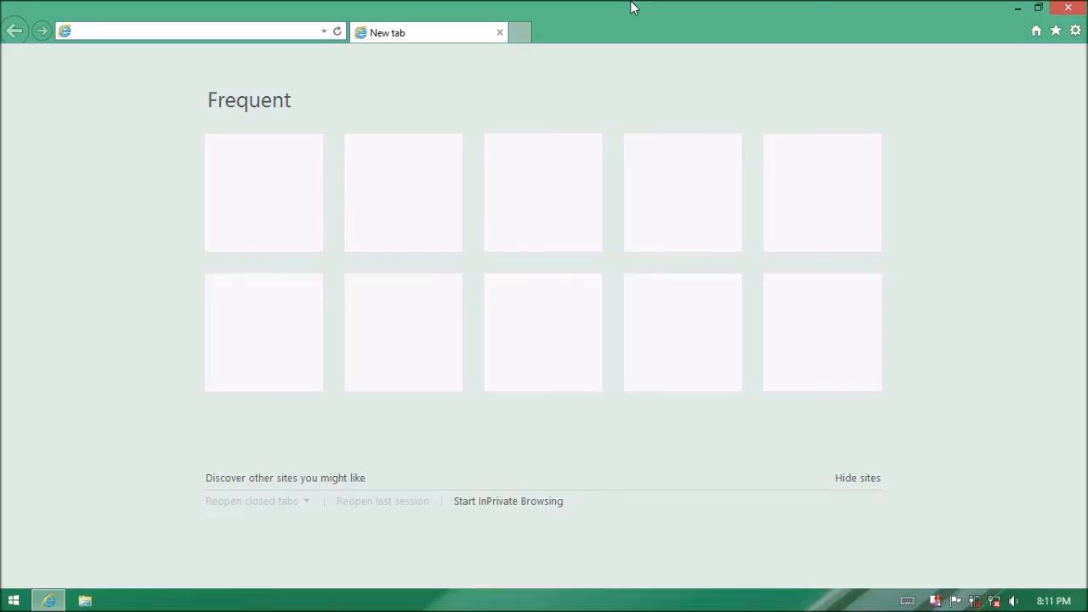
Step: Launch Internet Explorer to a blank Frequent sites tab with the address bar focused
{"action": "left_click", "coordinate": [195, 31]}
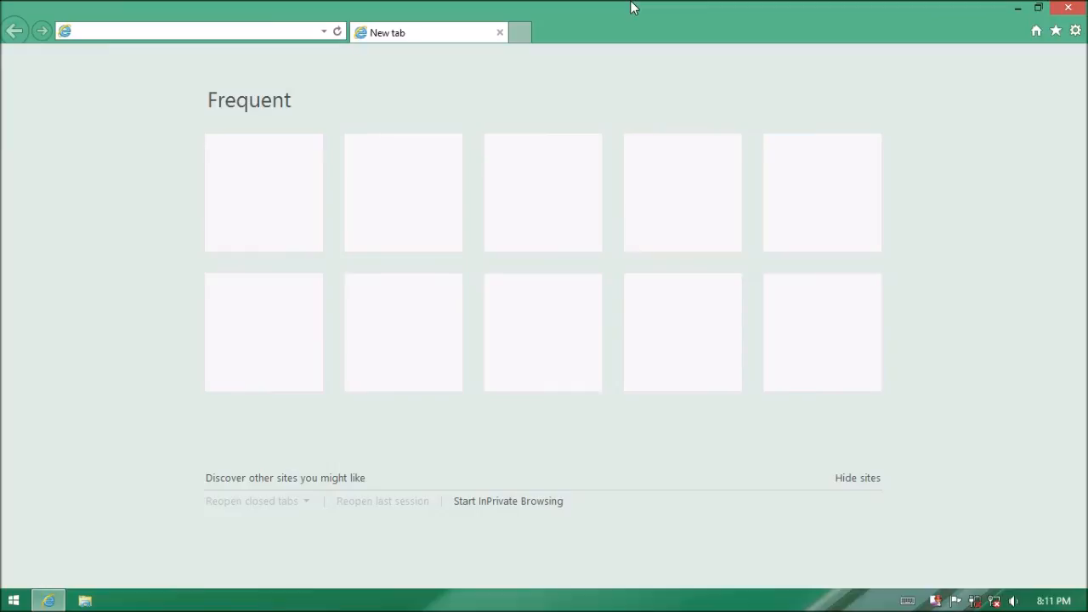
{"action": "left_click", "coordinate": [195, 32]}
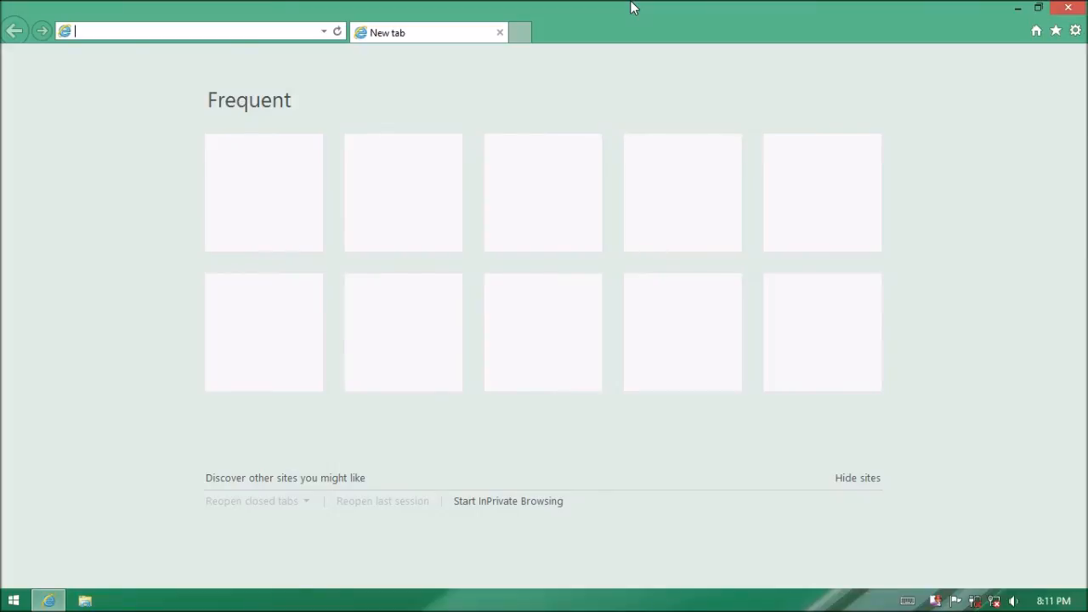
{"action": "type", "text": "http"}
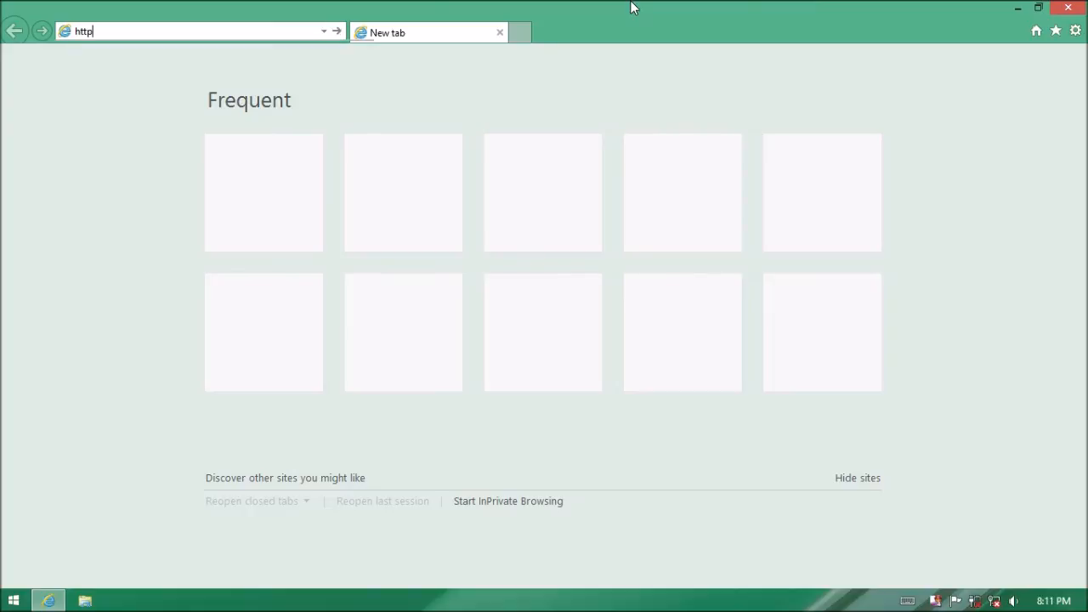
{"action": "type", "text": "L"}
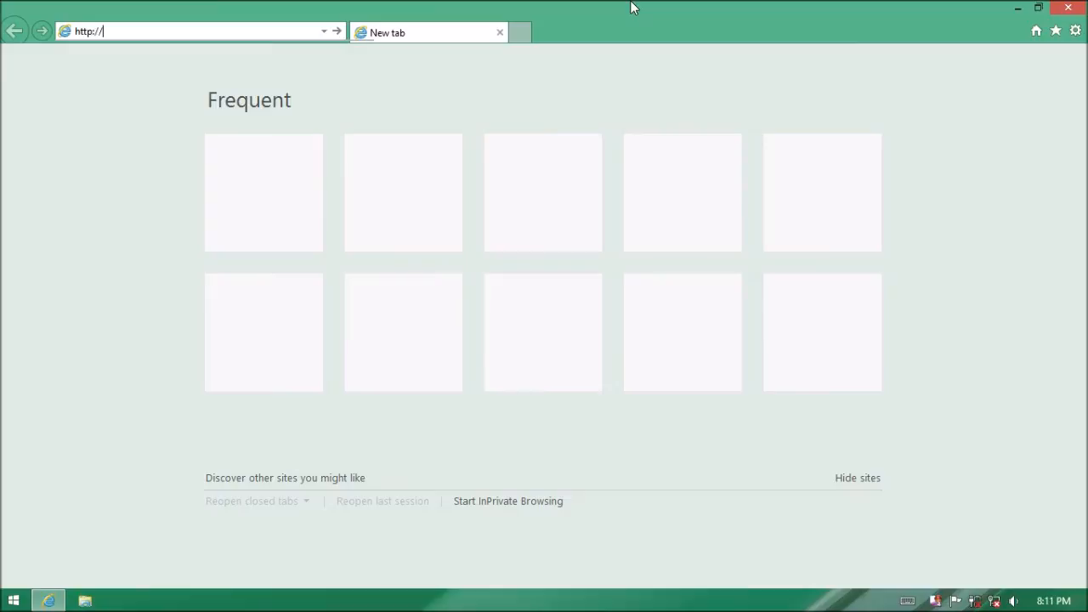
{"action": "type", "text": "www."}
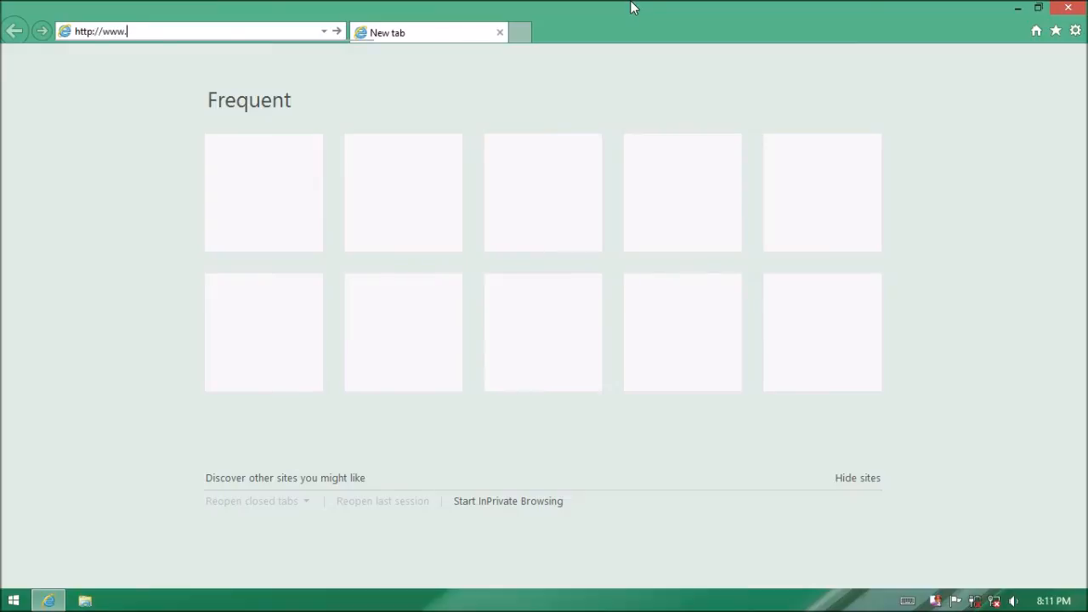
{"action": "type", "text": "whatever.com"}
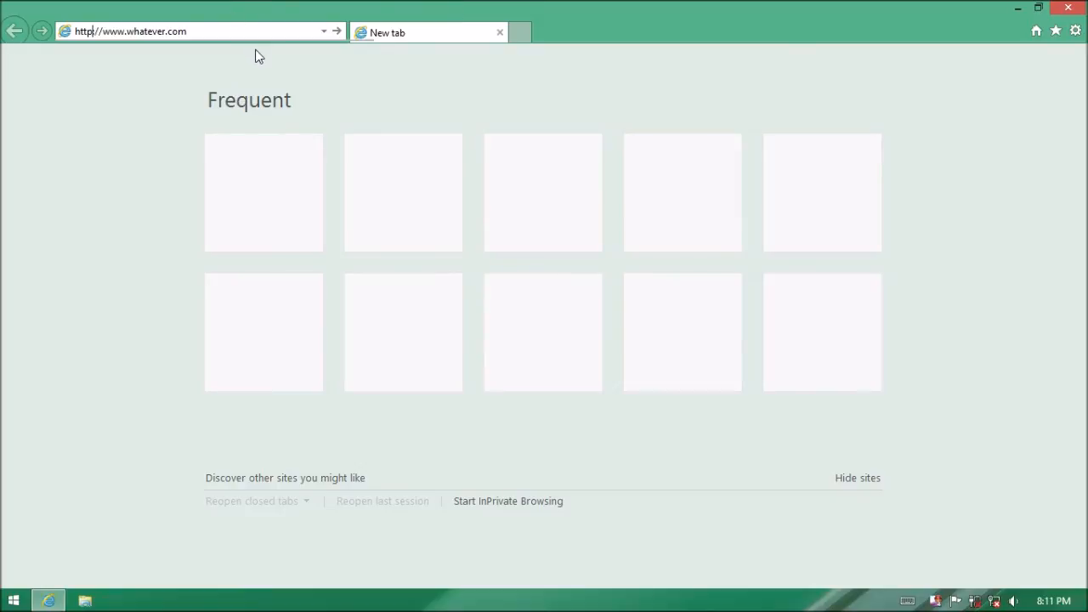
{"action": "mouse_move", "coordinate": [319, 38]}
{"action": "type", "text": ":"}
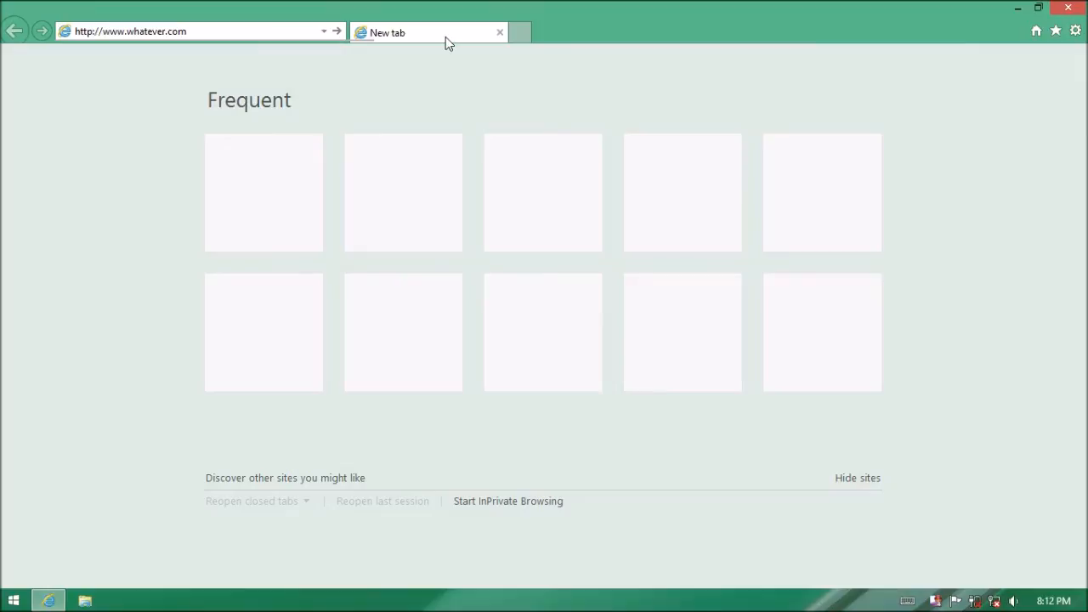
{"action": "mouse_move", "coordinate": [324, 35]}
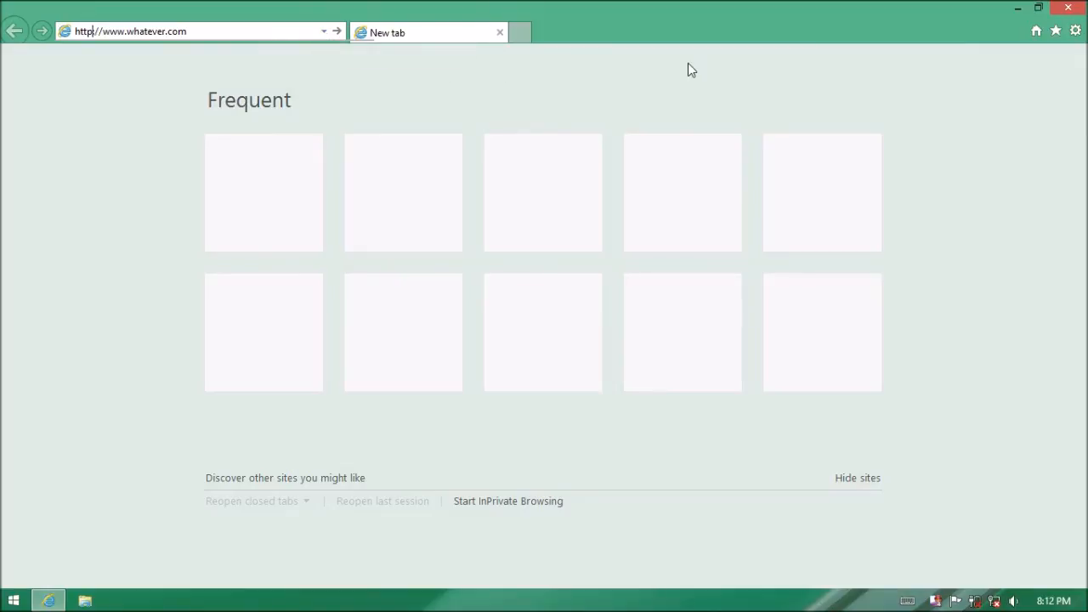
{"action": "mouse_move", "coordinate": [355, 7]}
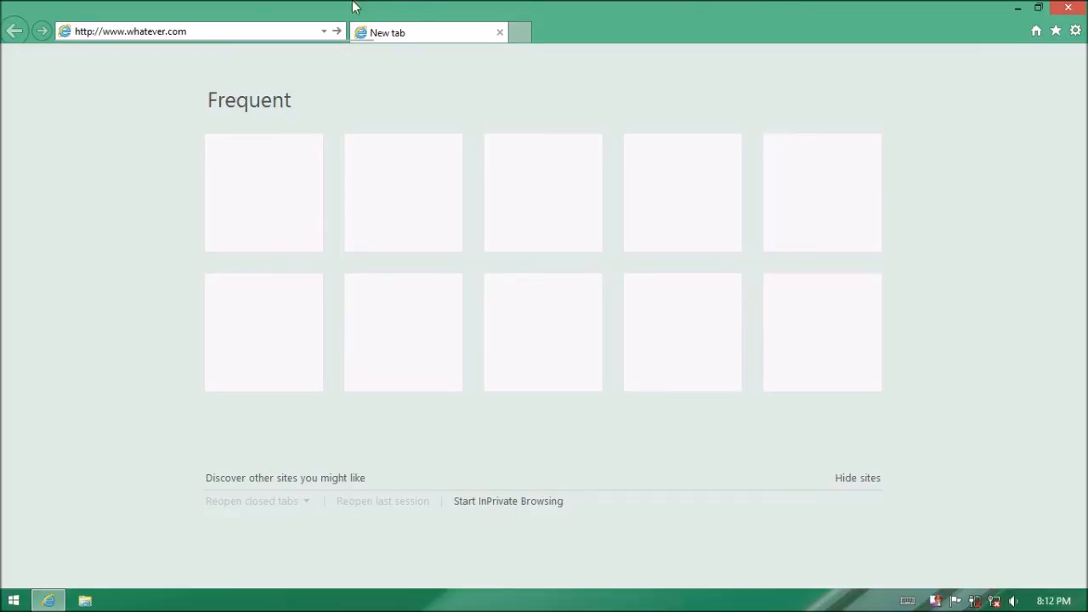
{"action": "left_click", "coordinate": [200, 31]}
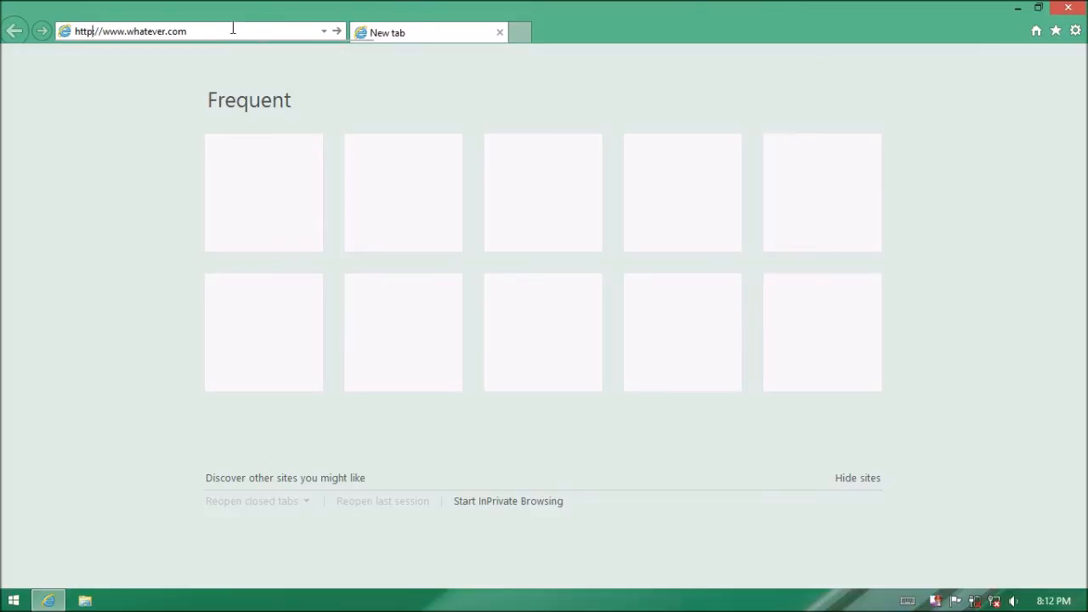
{"action": "mouse_move", "coordinate": [213, 85]}
{"action": "type", "text": ":"}
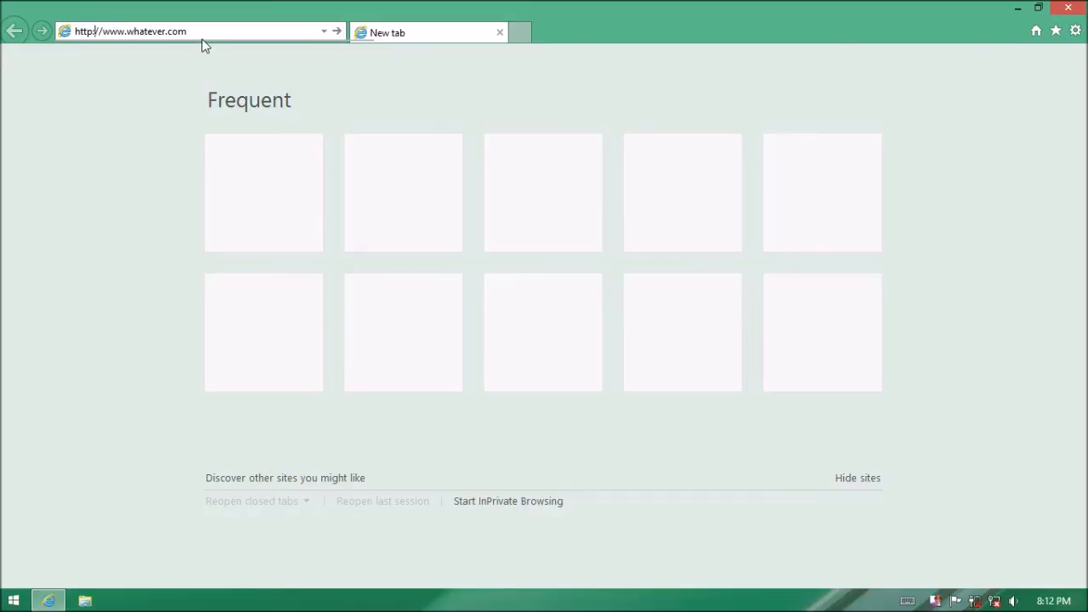
{"action": "left_click", "coordinate": [94, 31]}
{"action": "type", "text": "s"}
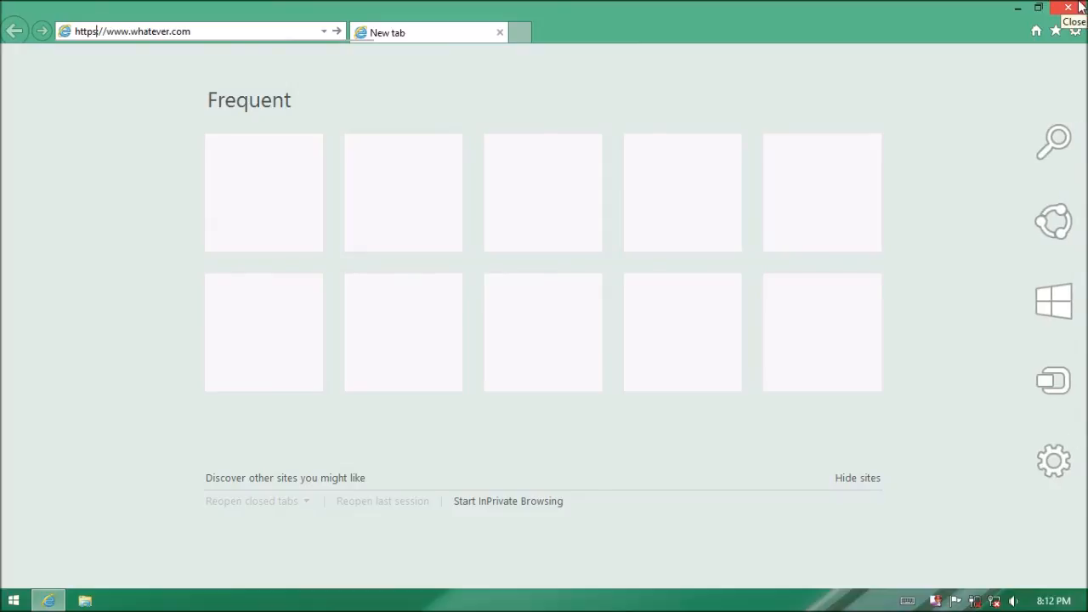
{"action": "left_click", "coordinate": [1074, 8]}
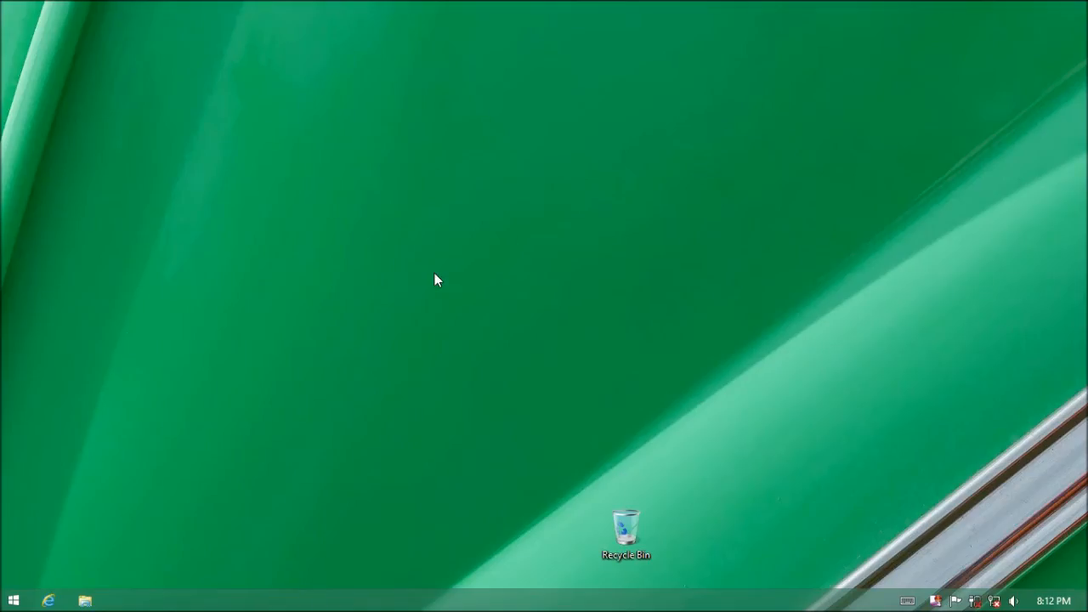
{"action": "mouse_move", "coordinate": [438, 209]}
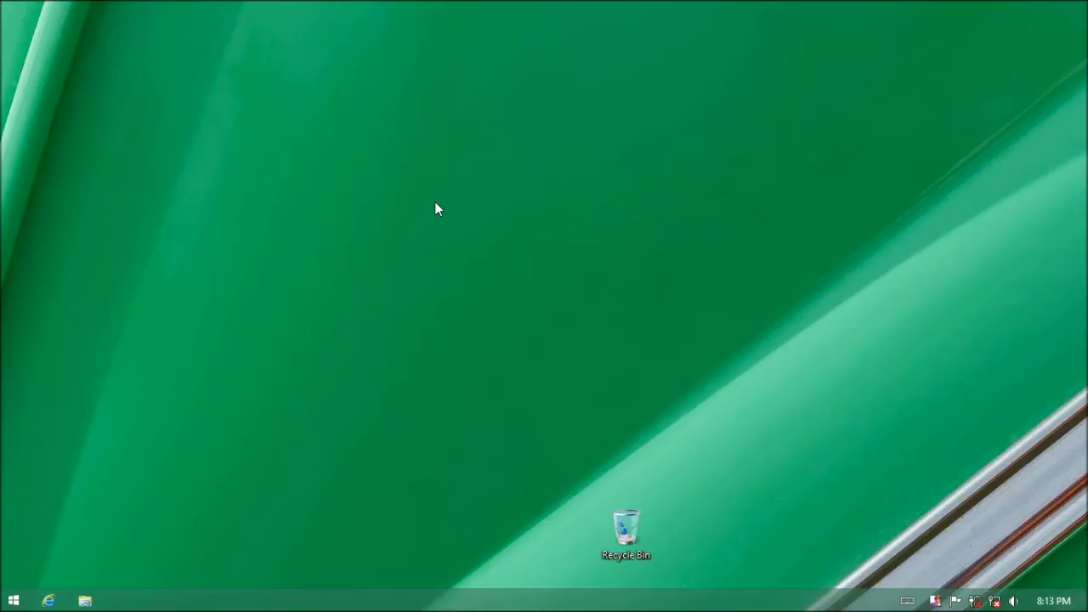
{"action": "mouse_move", "coordinate": [652, 245]}
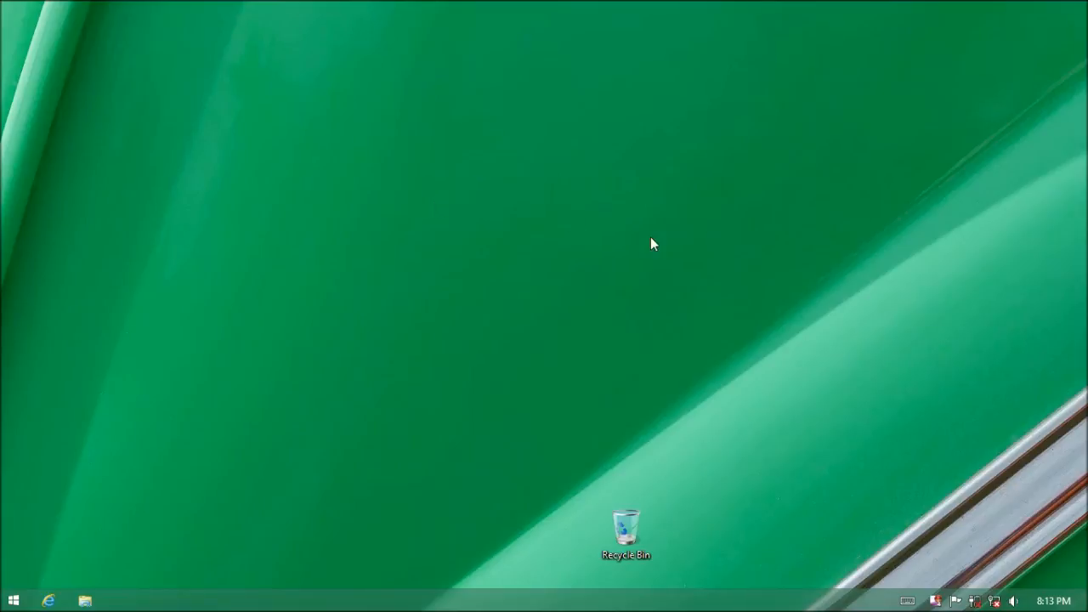